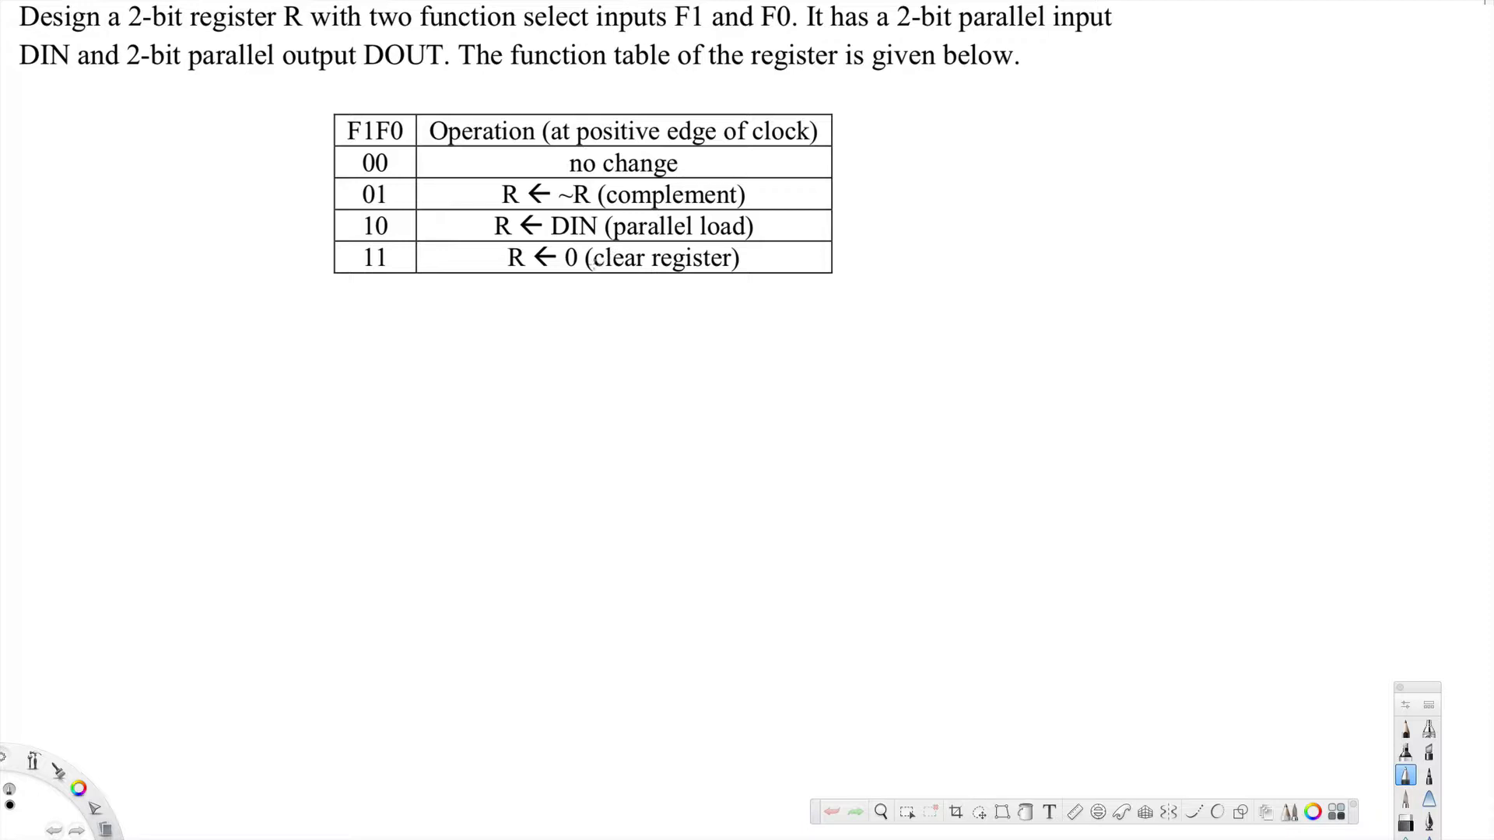
mouse_move(121, 350)
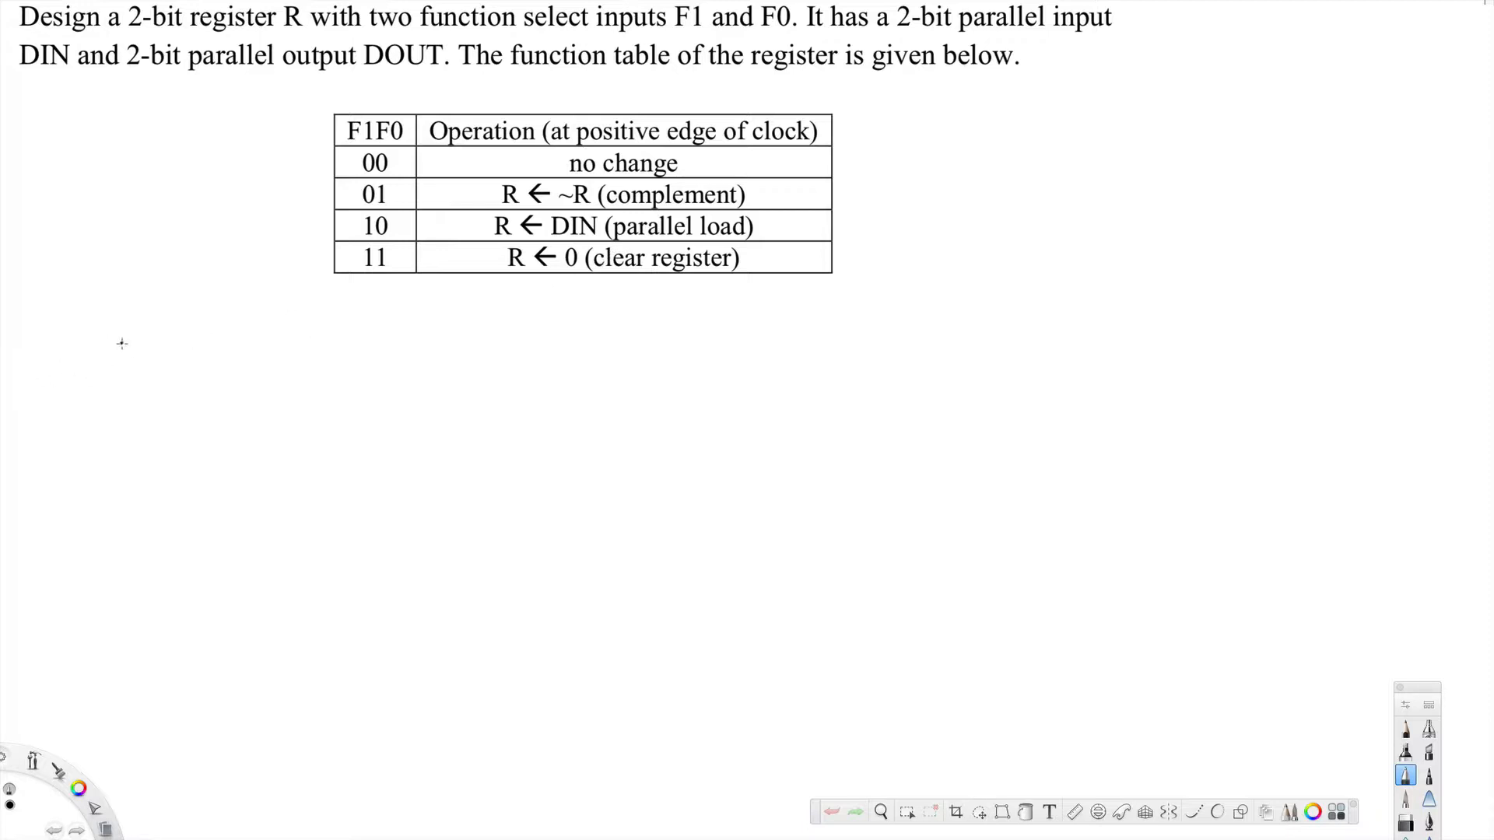
- Sketch the NOT gate and its wire leading into the AND gate
left_click_drag(121, 333, 141, 386)
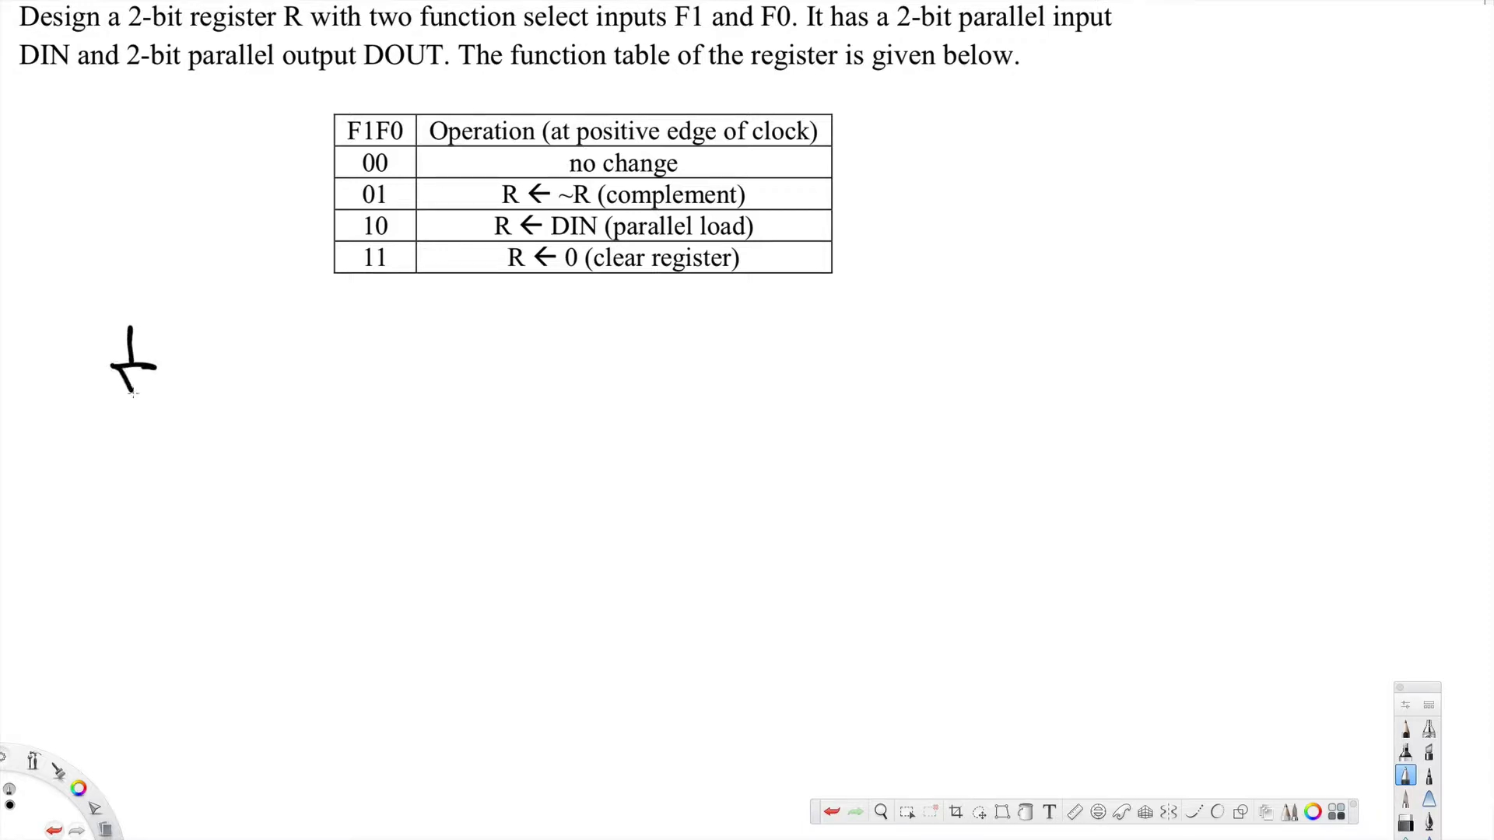
left_click_drag(134, 358, 134, 400)
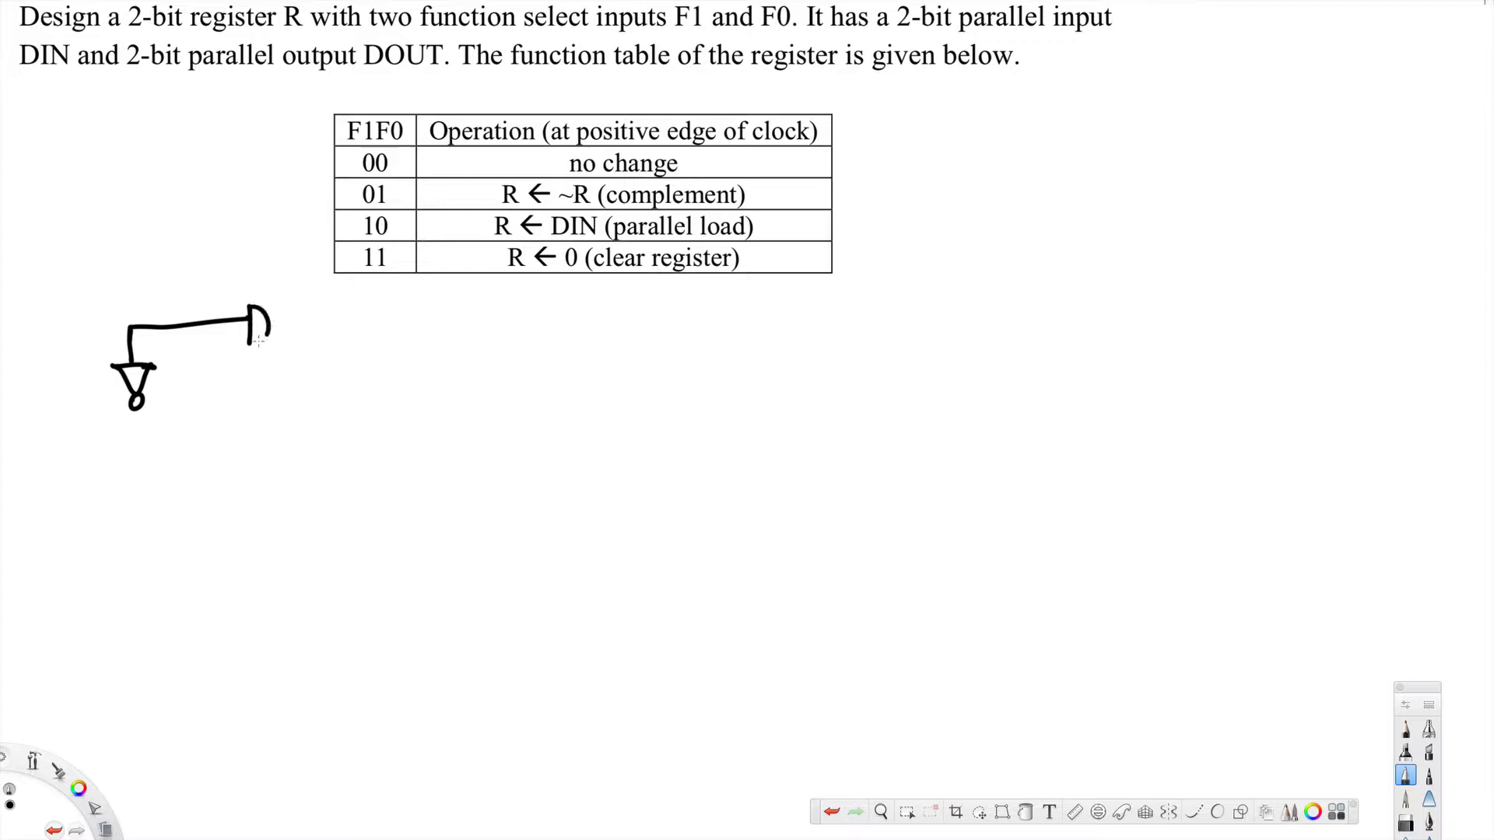
left_click_drag(243, 328, 229, 372)
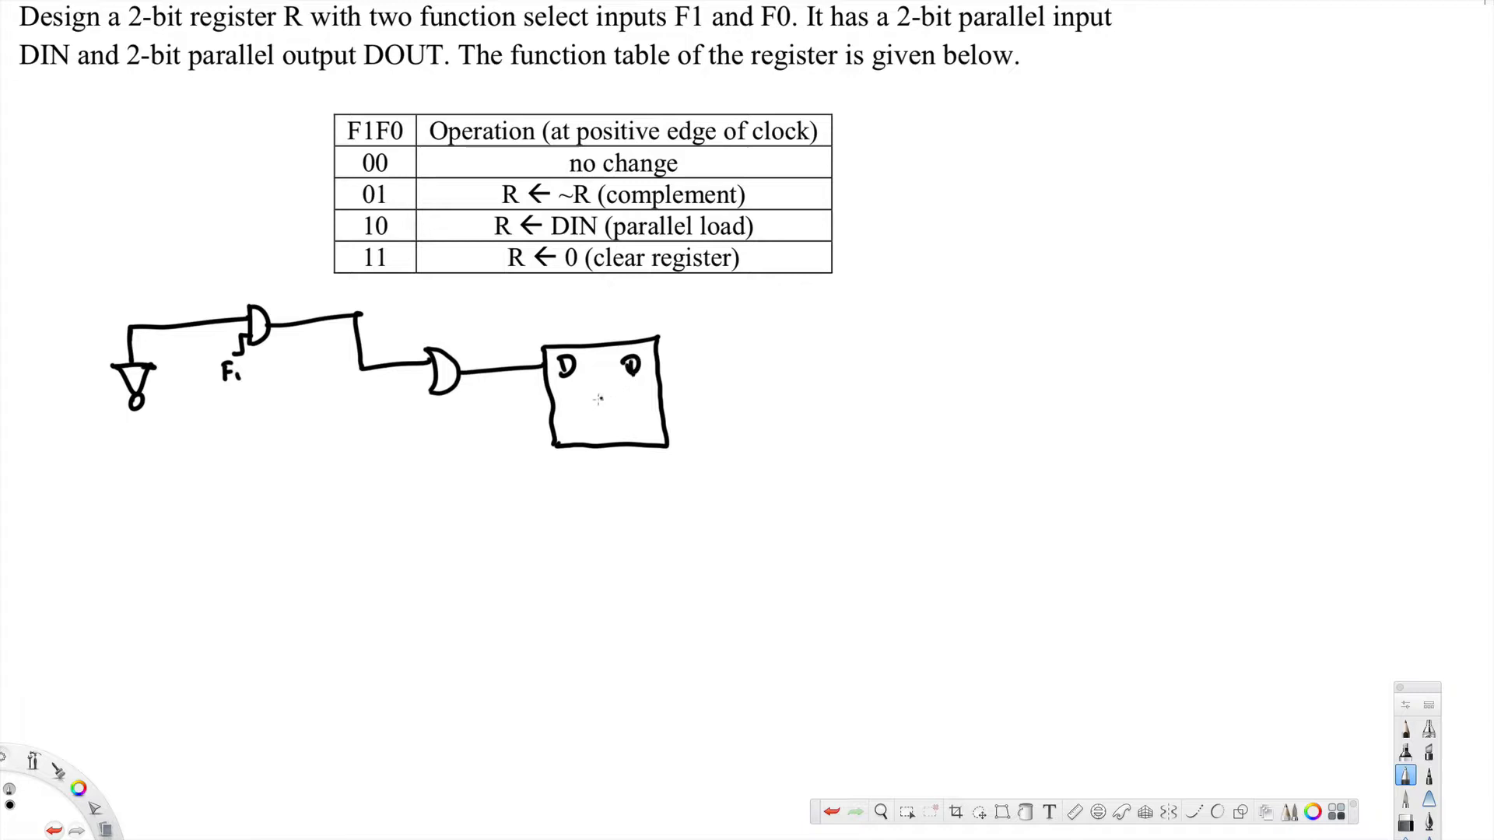
- Label the flip-flop box 'FF' and its CLK and CLR inputs
type("FF")
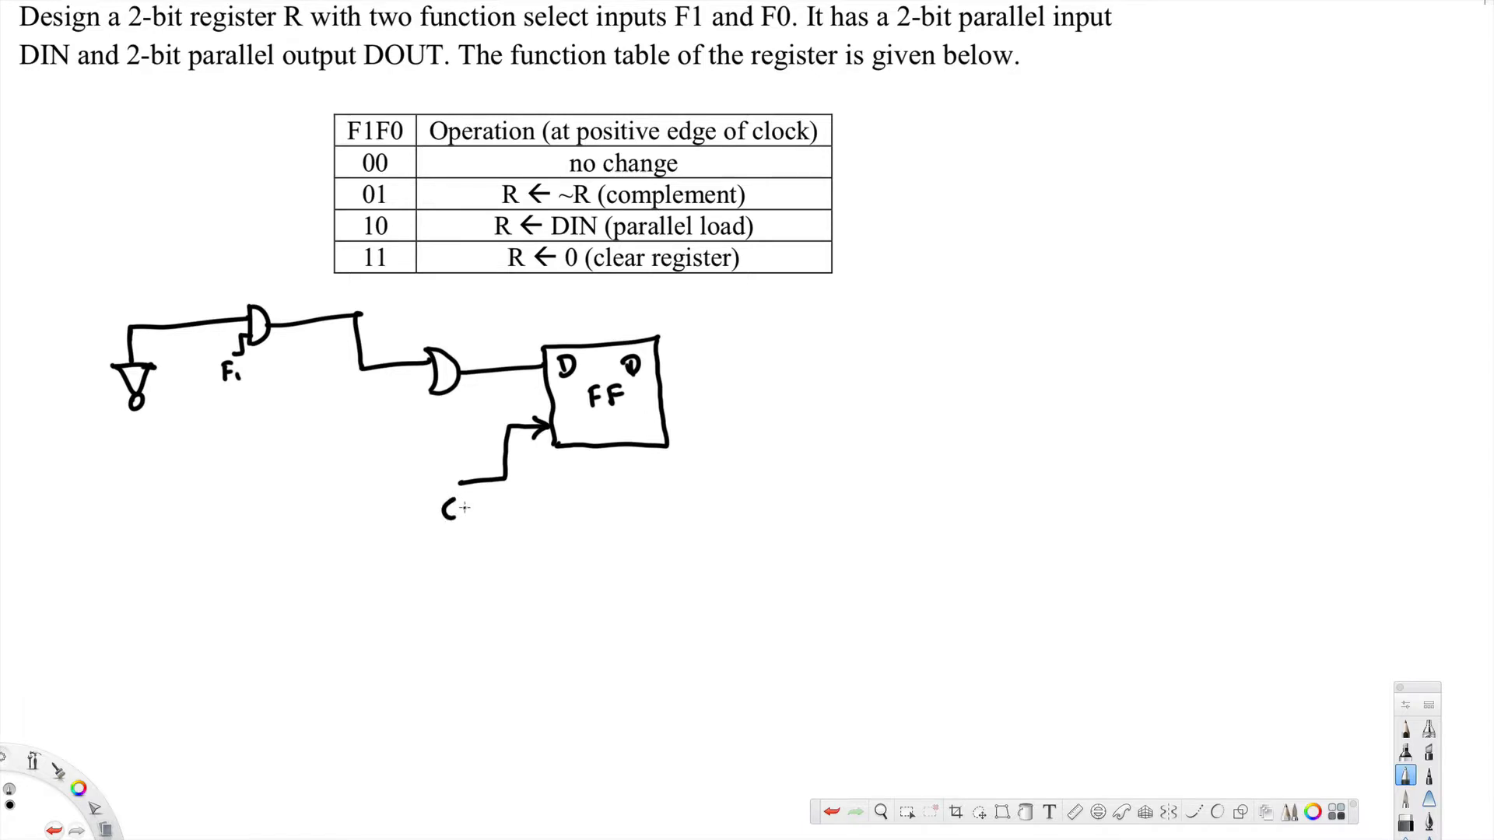
type("Lk")
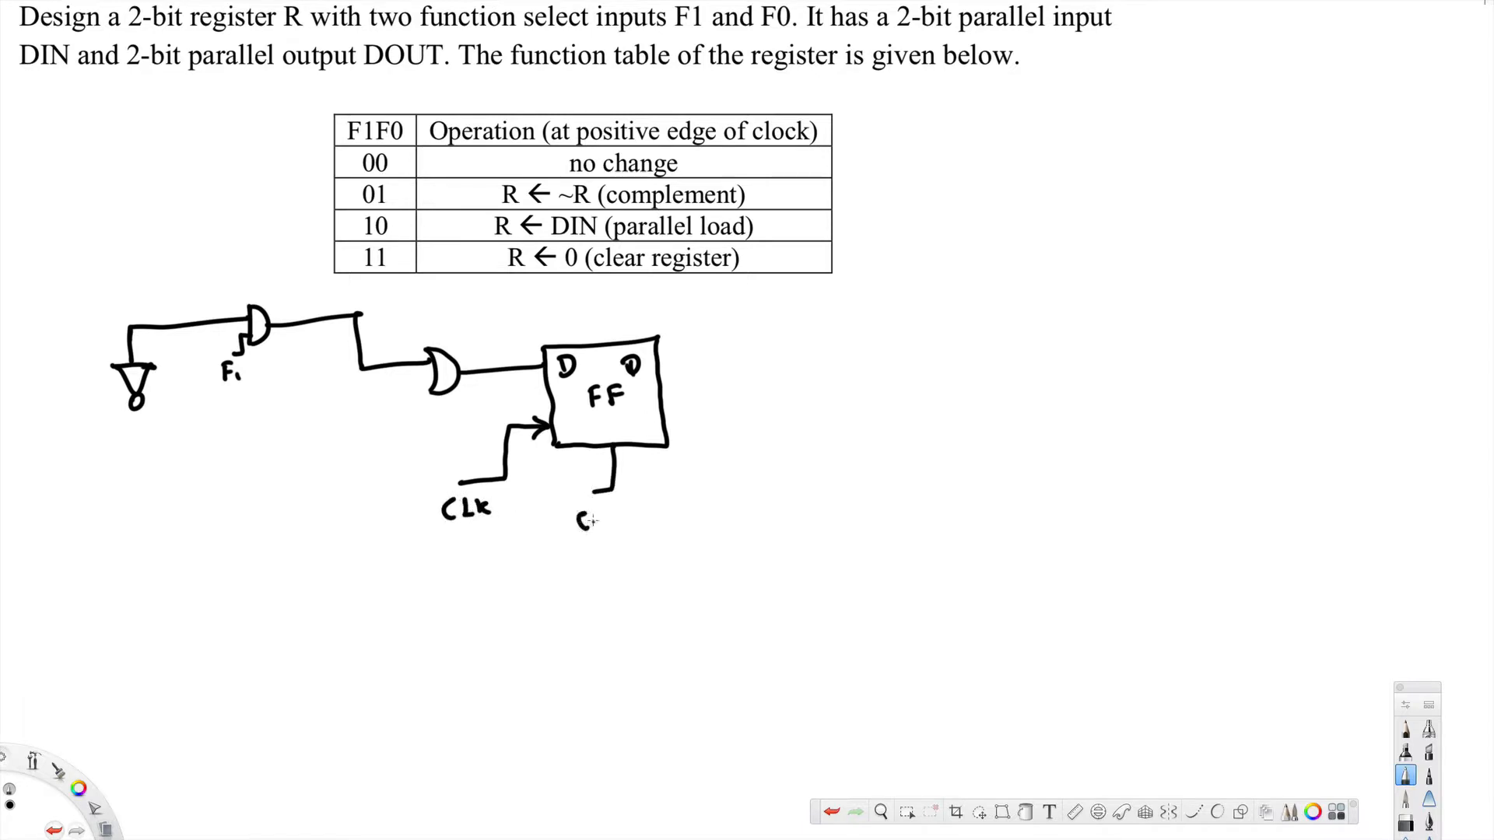
type("CLR.")
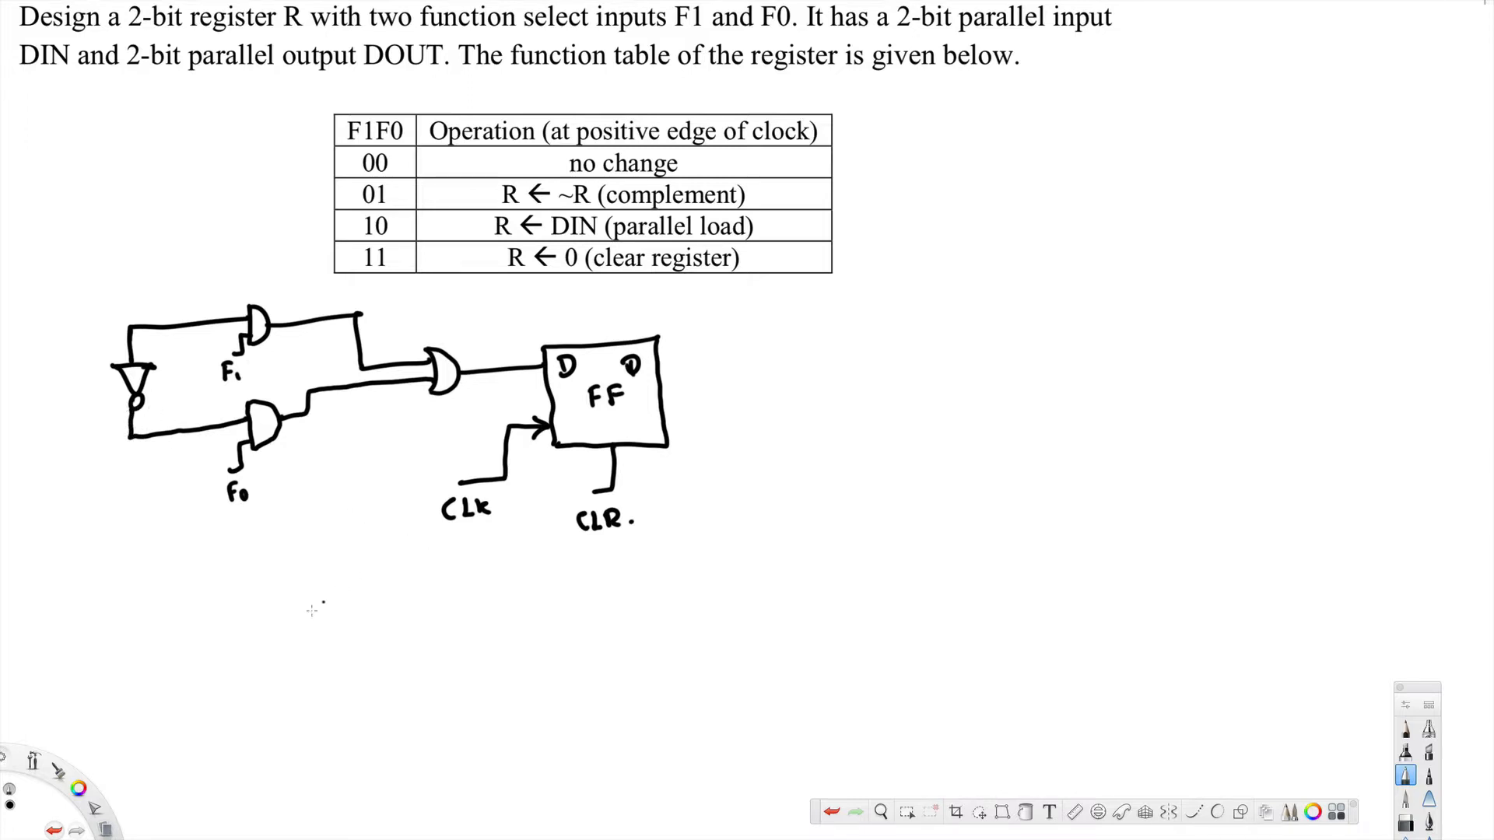
mouse_move(140, 632)
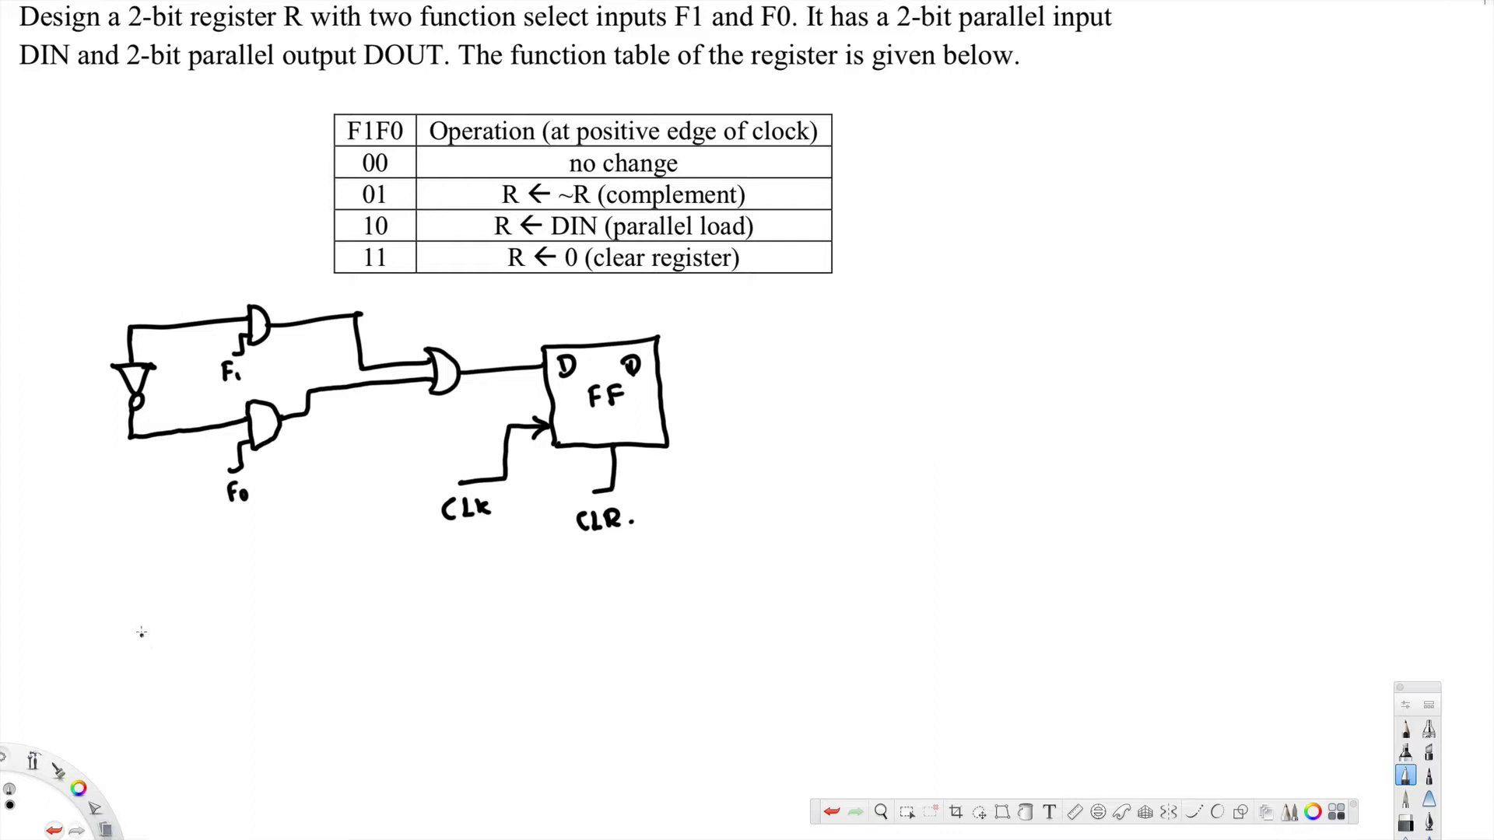
- Write the F1F0 = 00 case: input equals Q, so Q stays the same
type("whe")
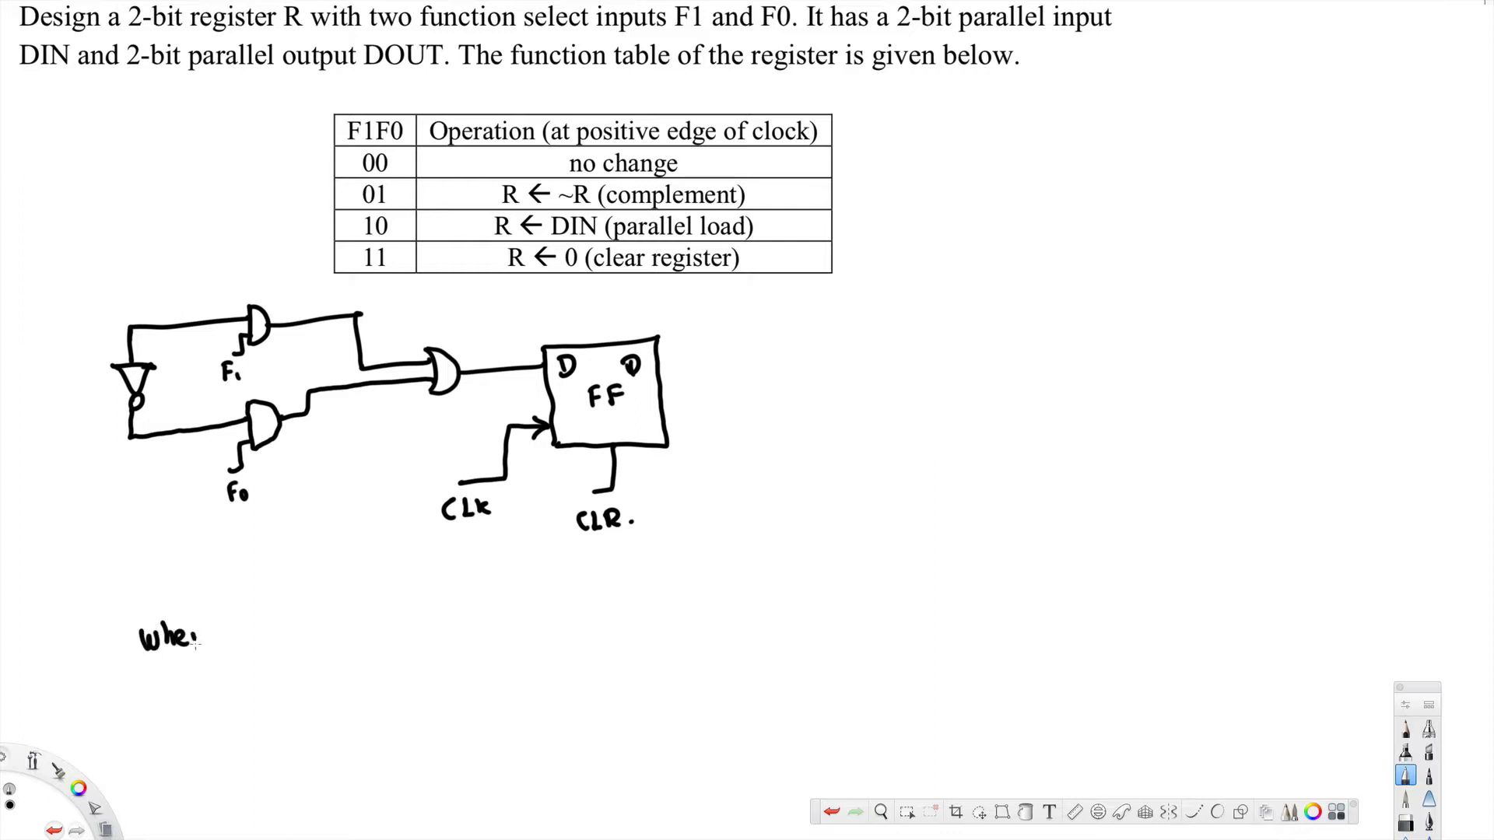
type("when F1F0 = 00")
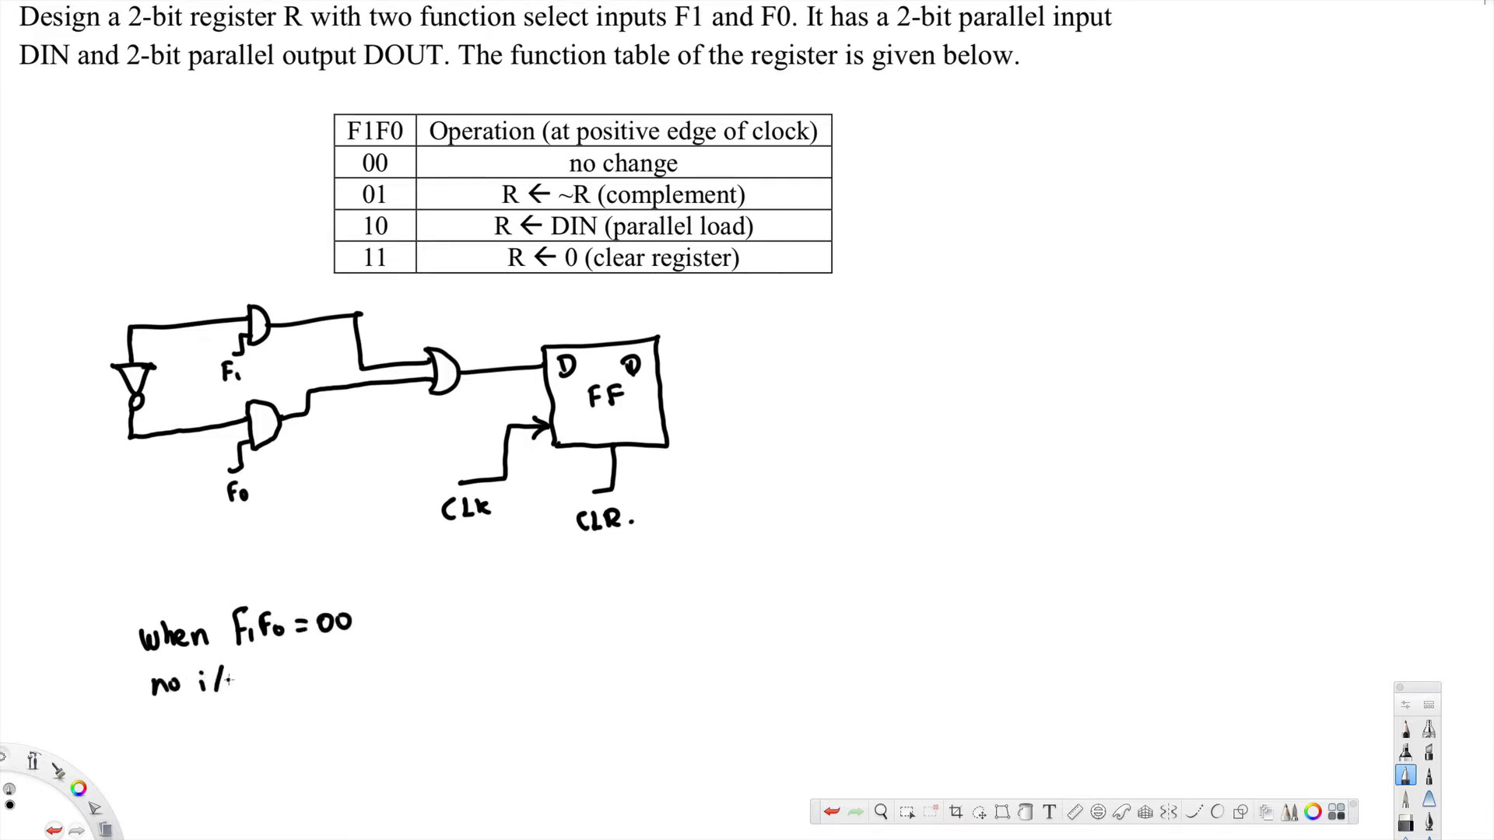
type("p to D So")
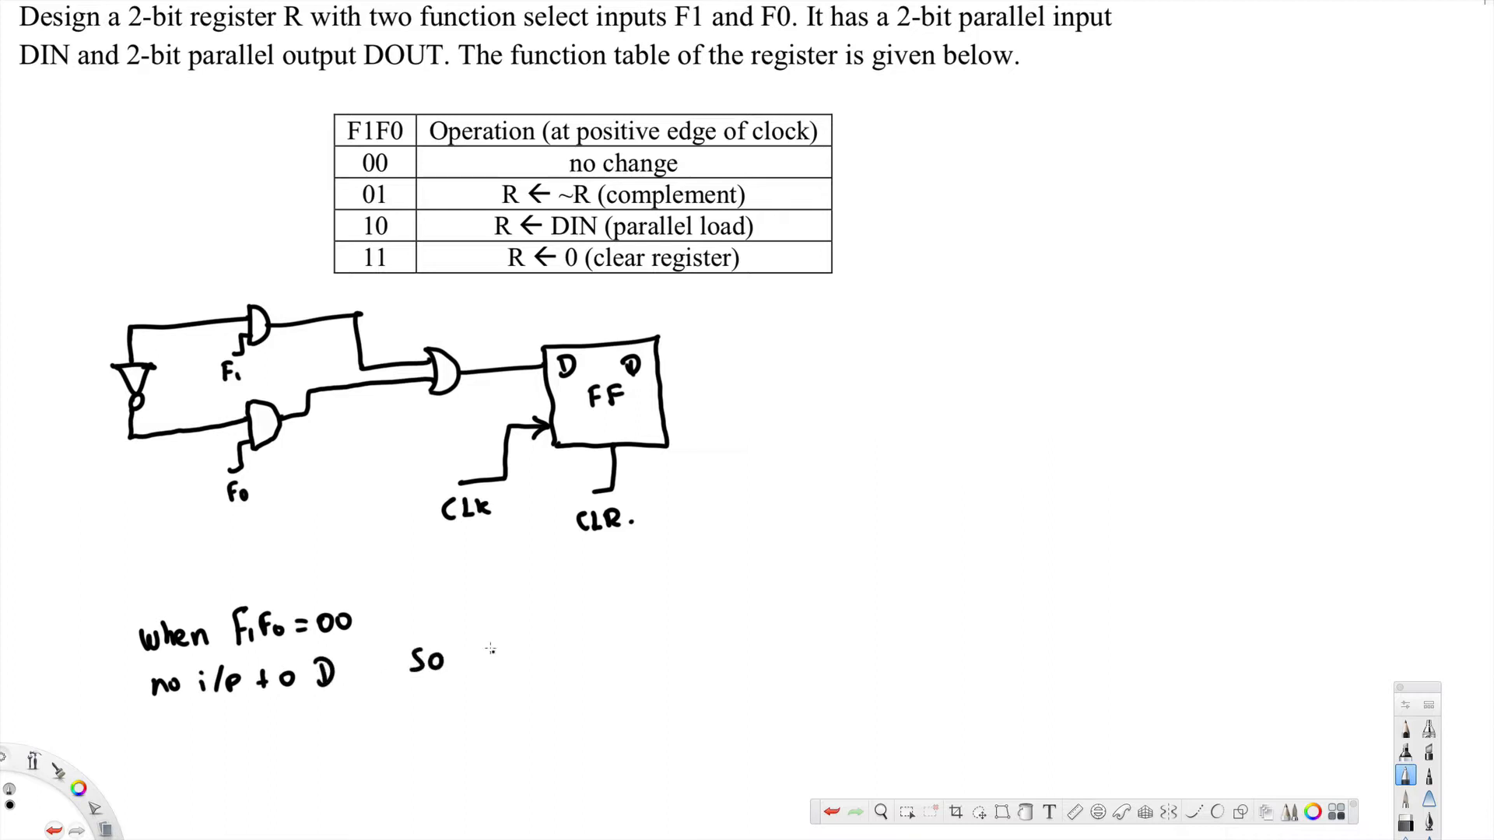
type("Q Sa")
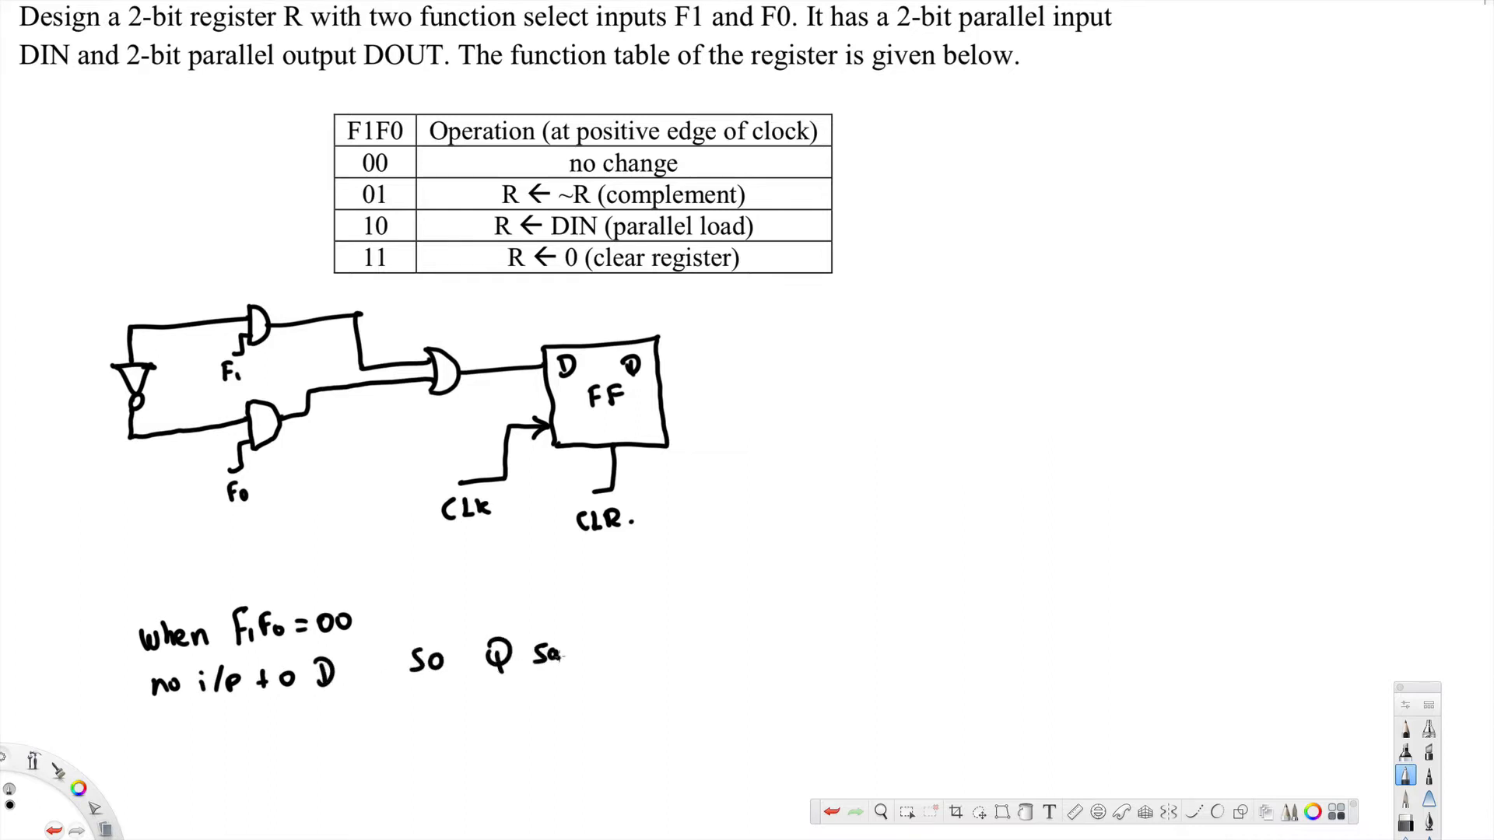
type("ame.")
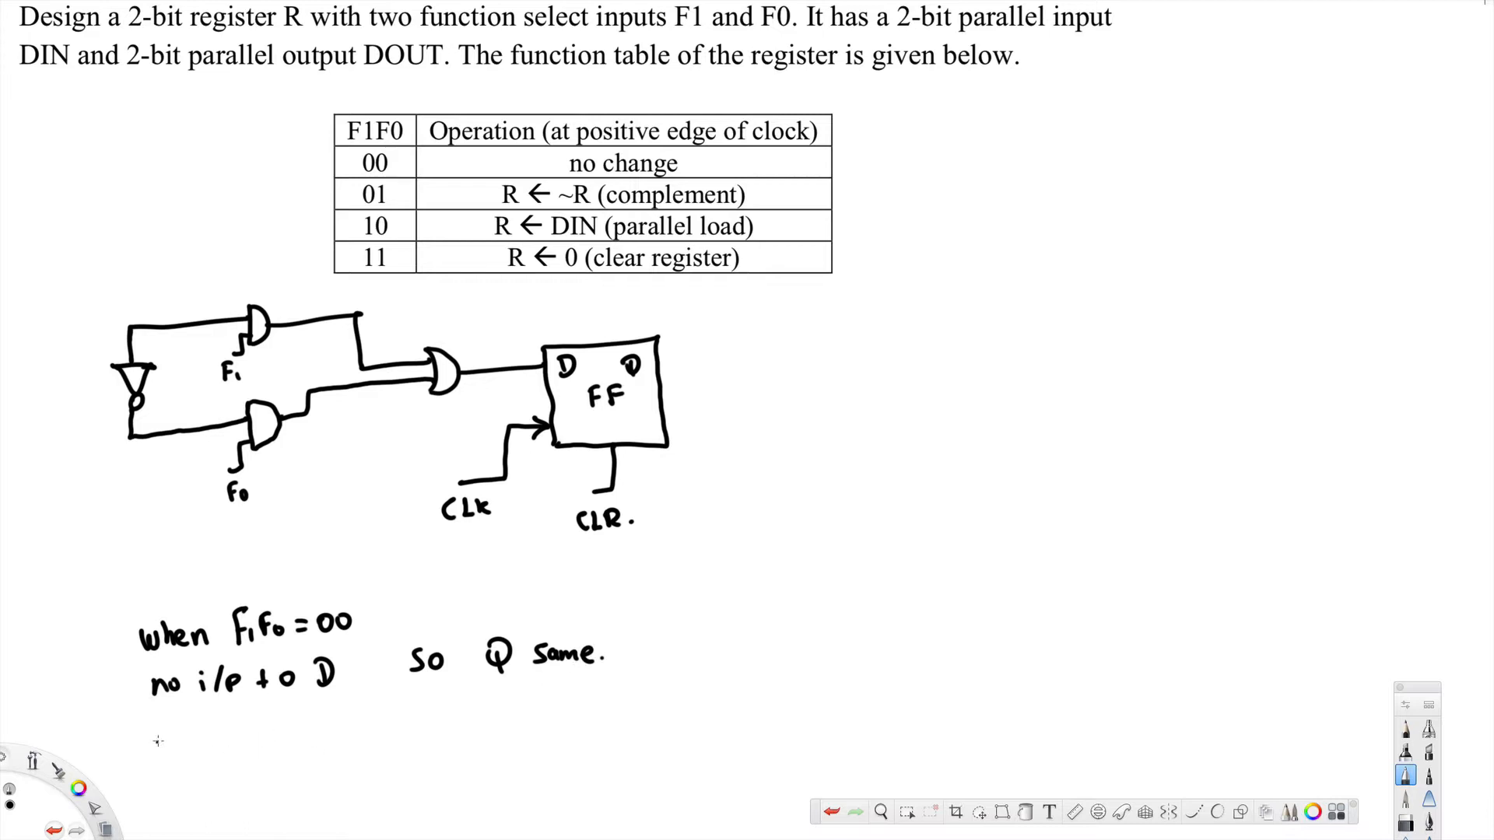
- Write the F1F0 = 01 case giving Q = R̄
type("F1F0 =")
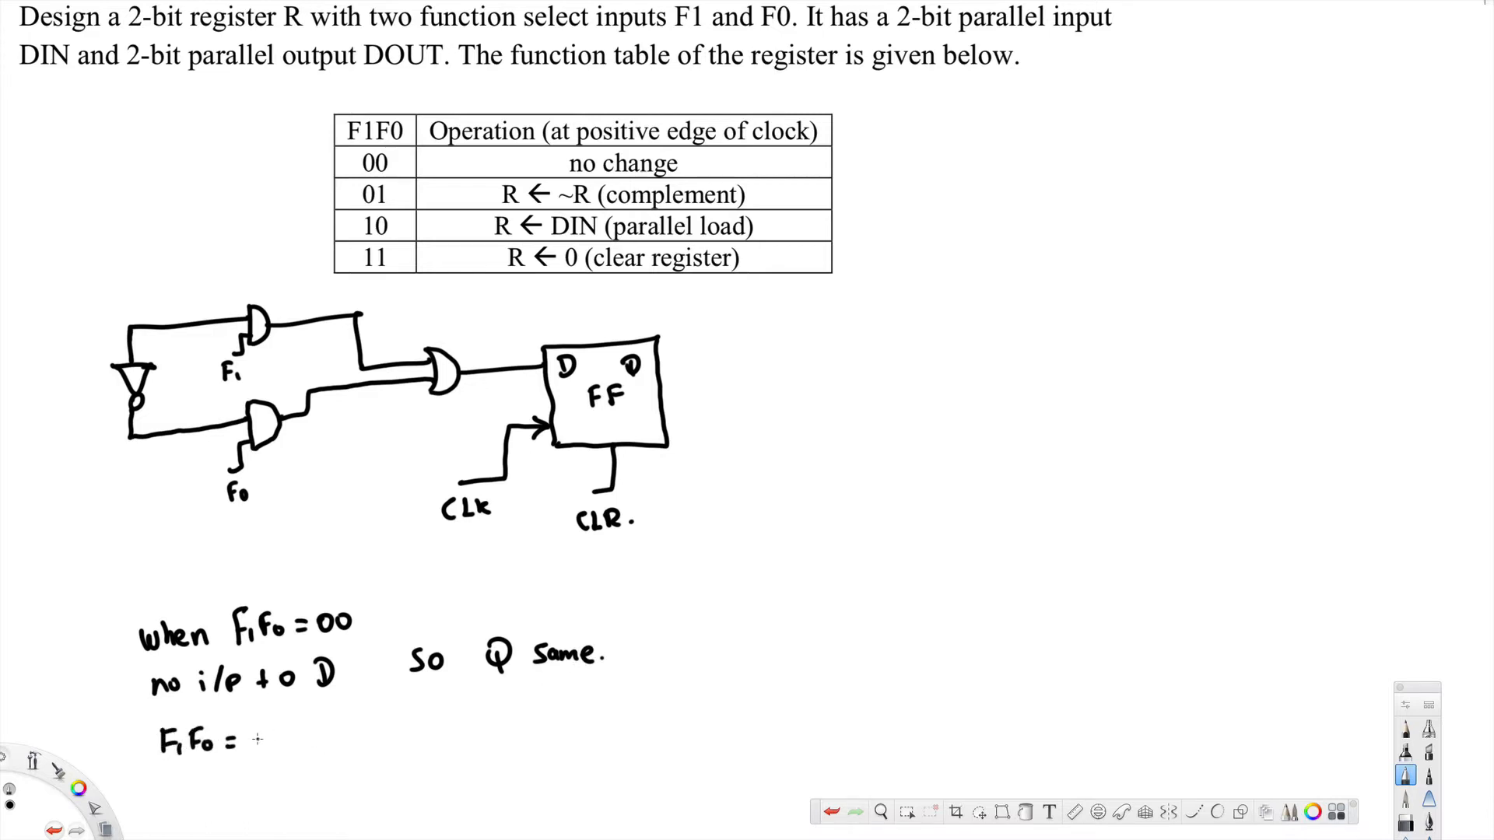
type("01")
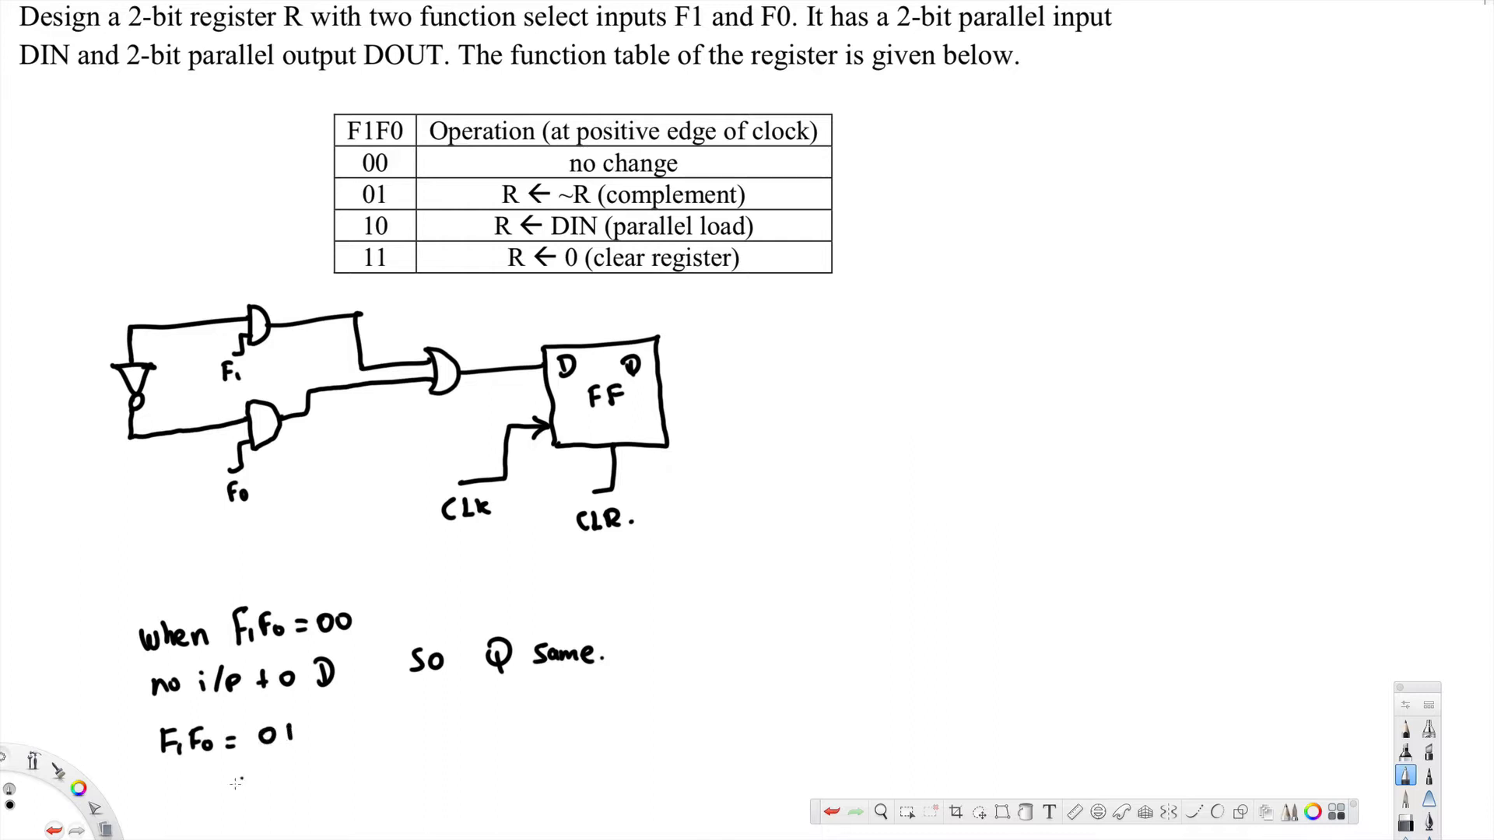
type("0 + R = R   Q = R")
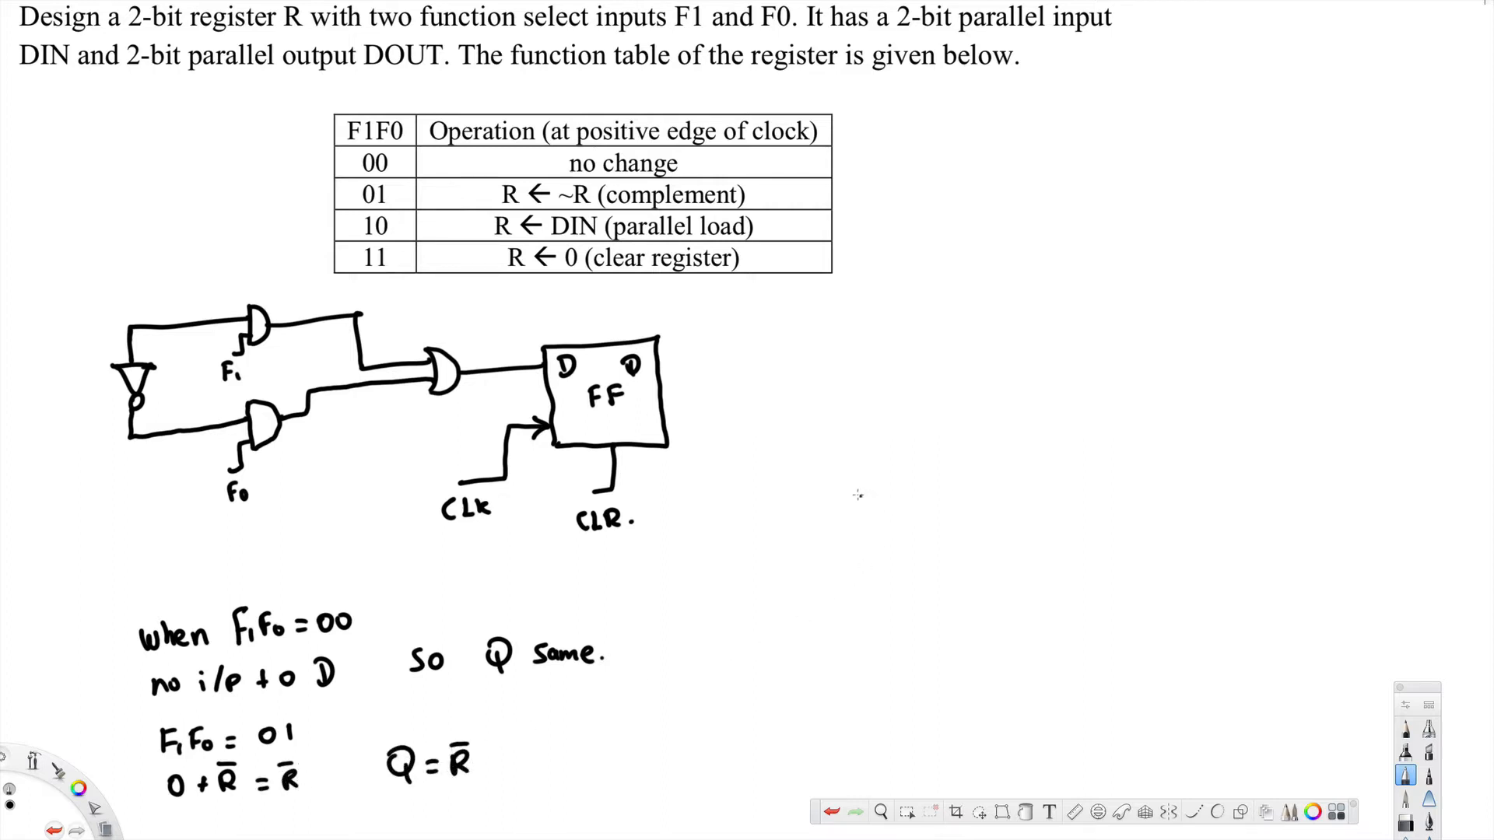
- Write the F1F0 = 10 case giving Q = R
type("for")
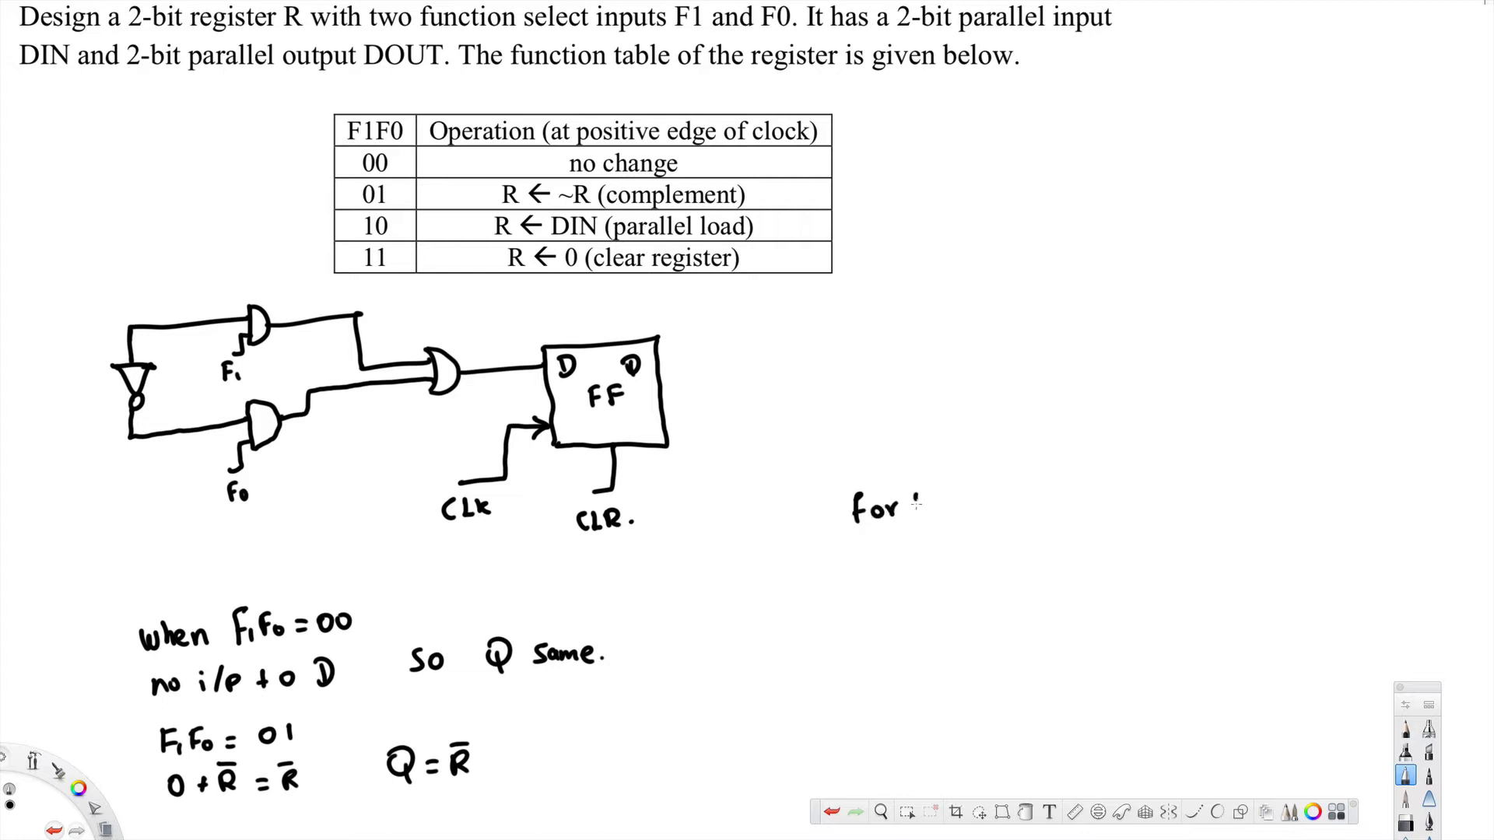
type("F1F0")
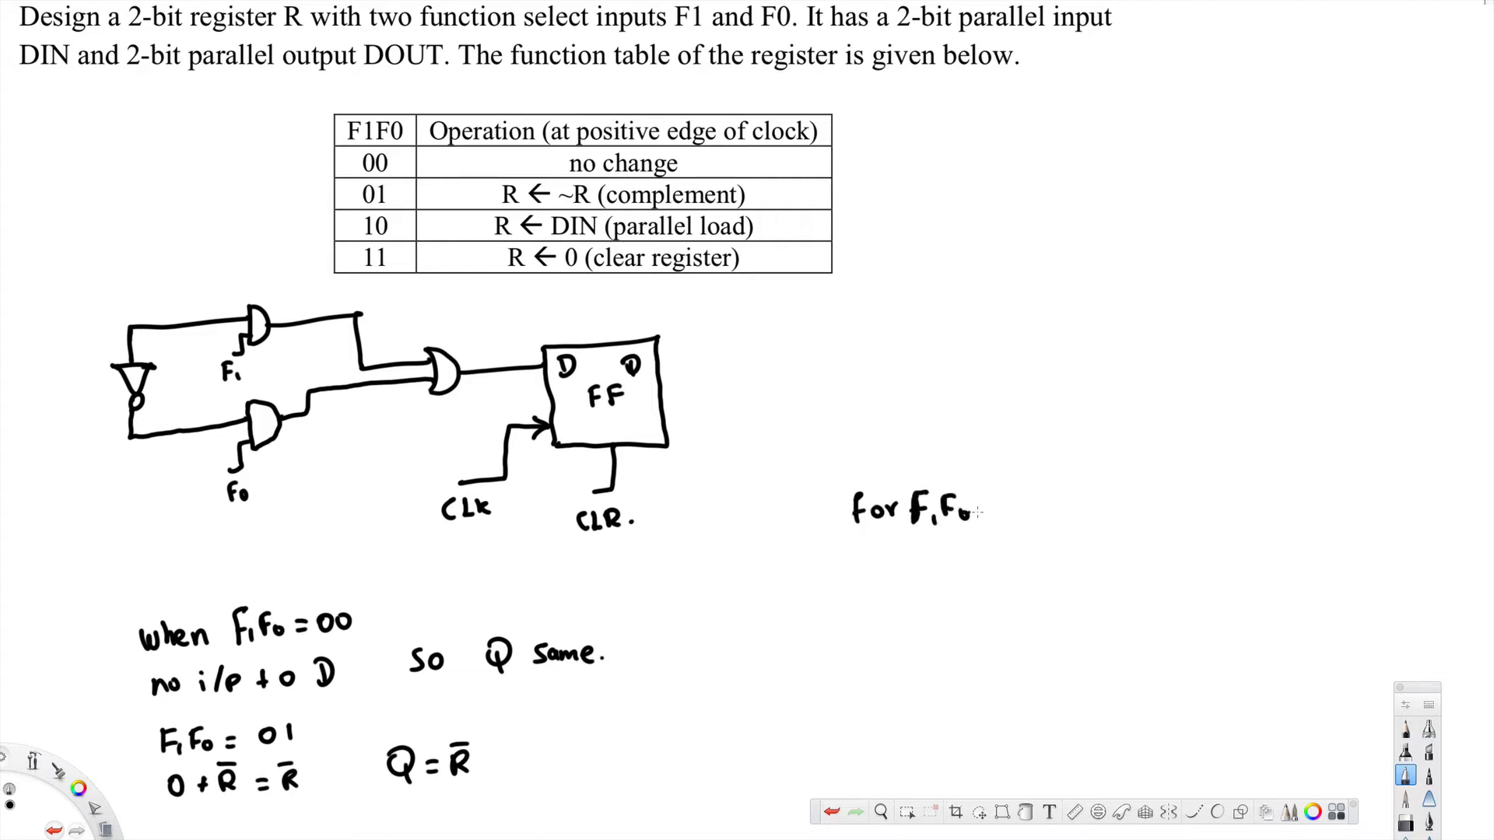
type("=10")
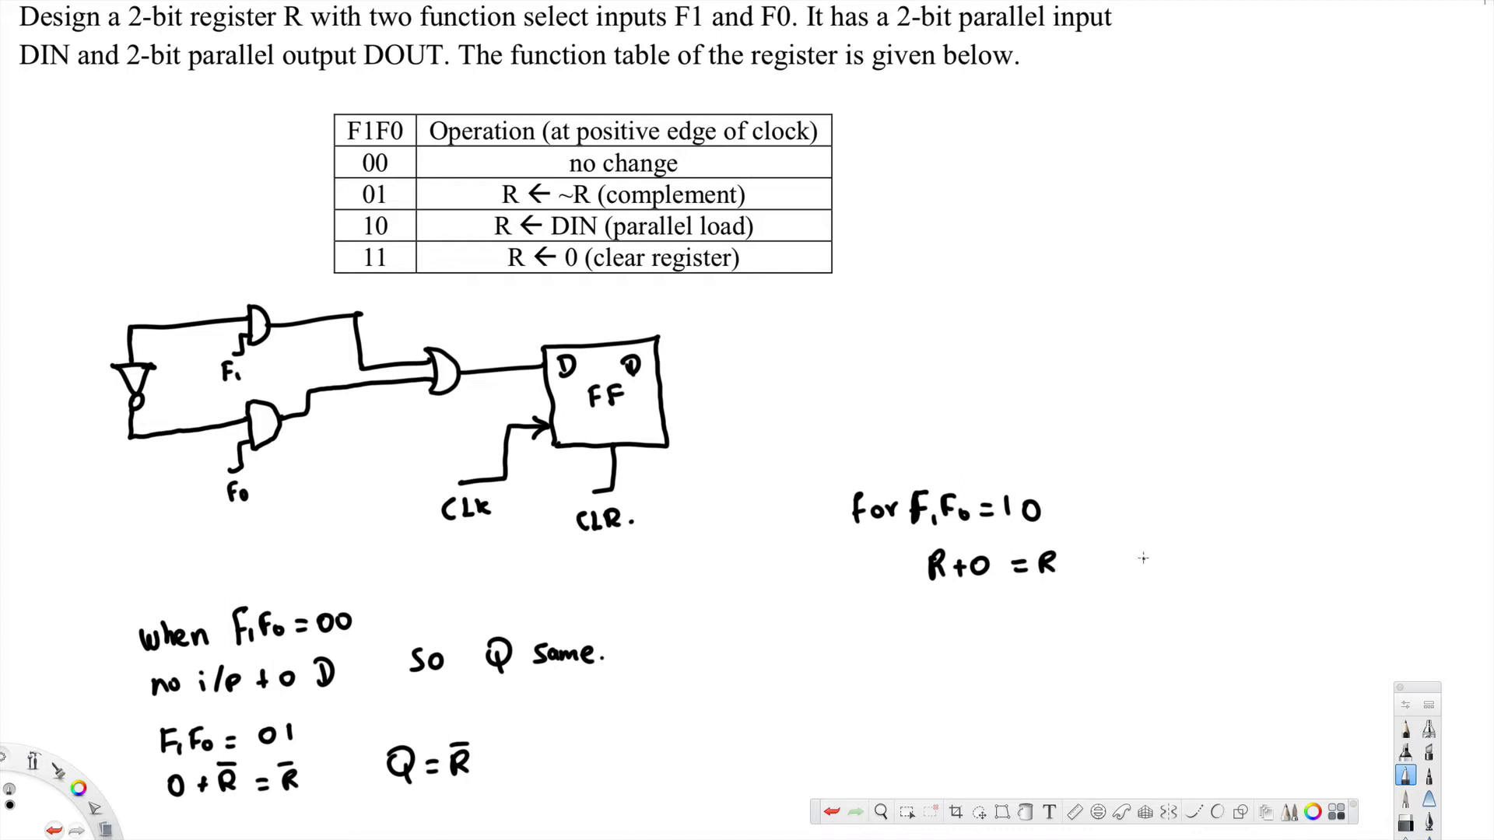
type("Q = R")
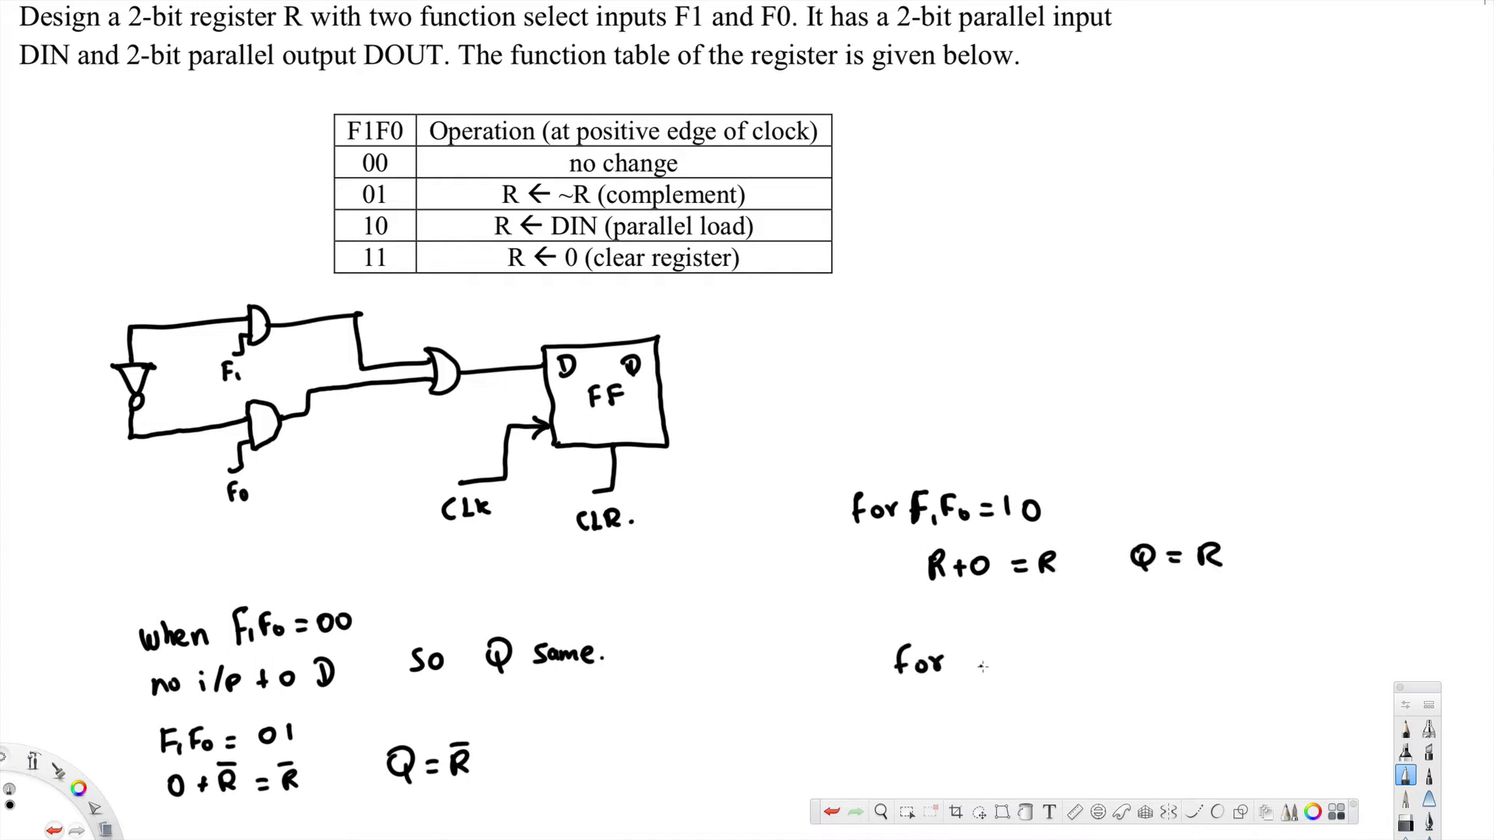
- Write the F1F0 = 11 case: CLR is activated (1), so Q = 0
type("F1F0=11")
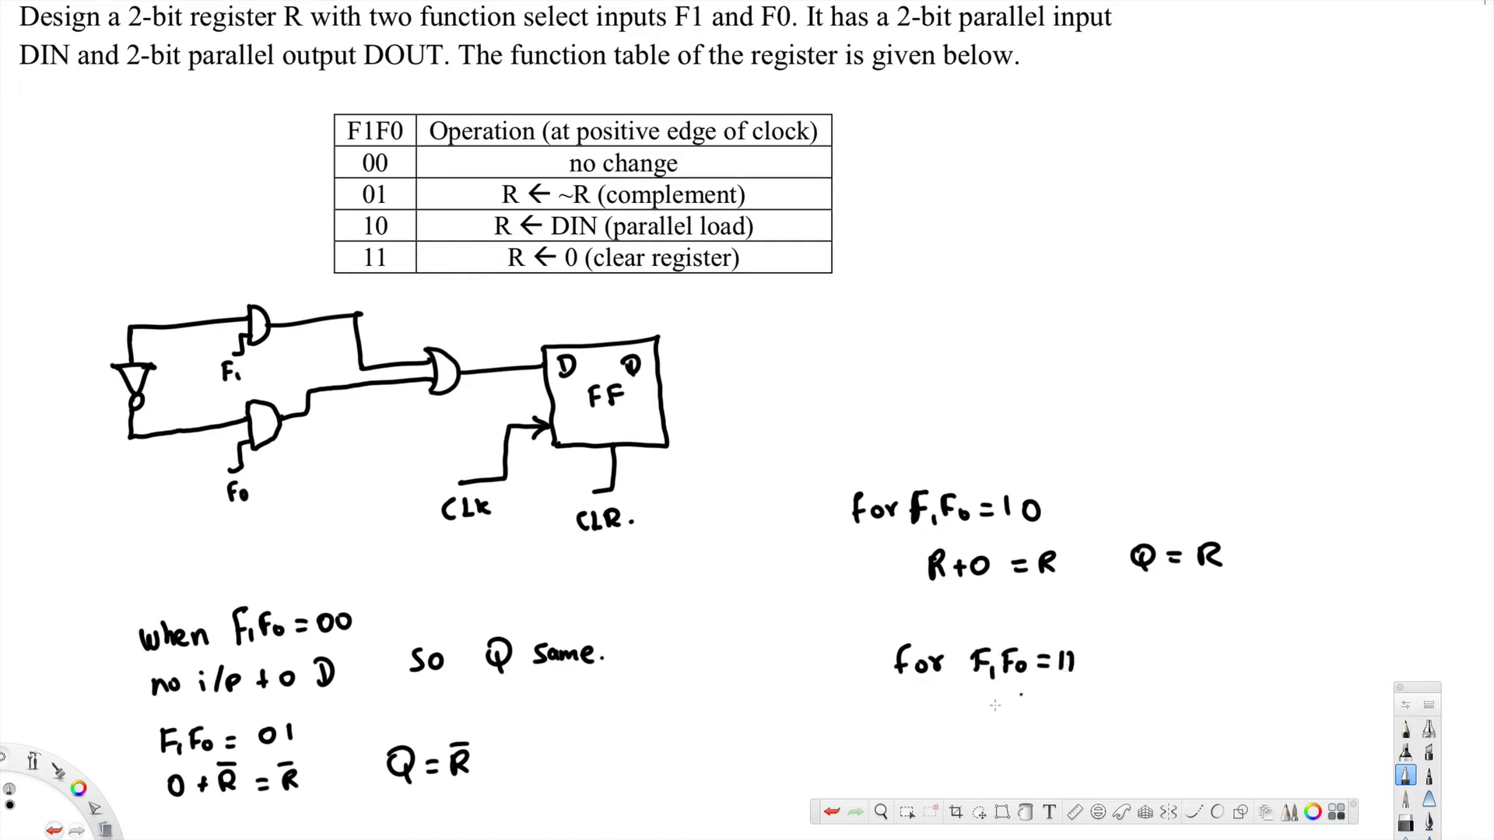
type("R+r")
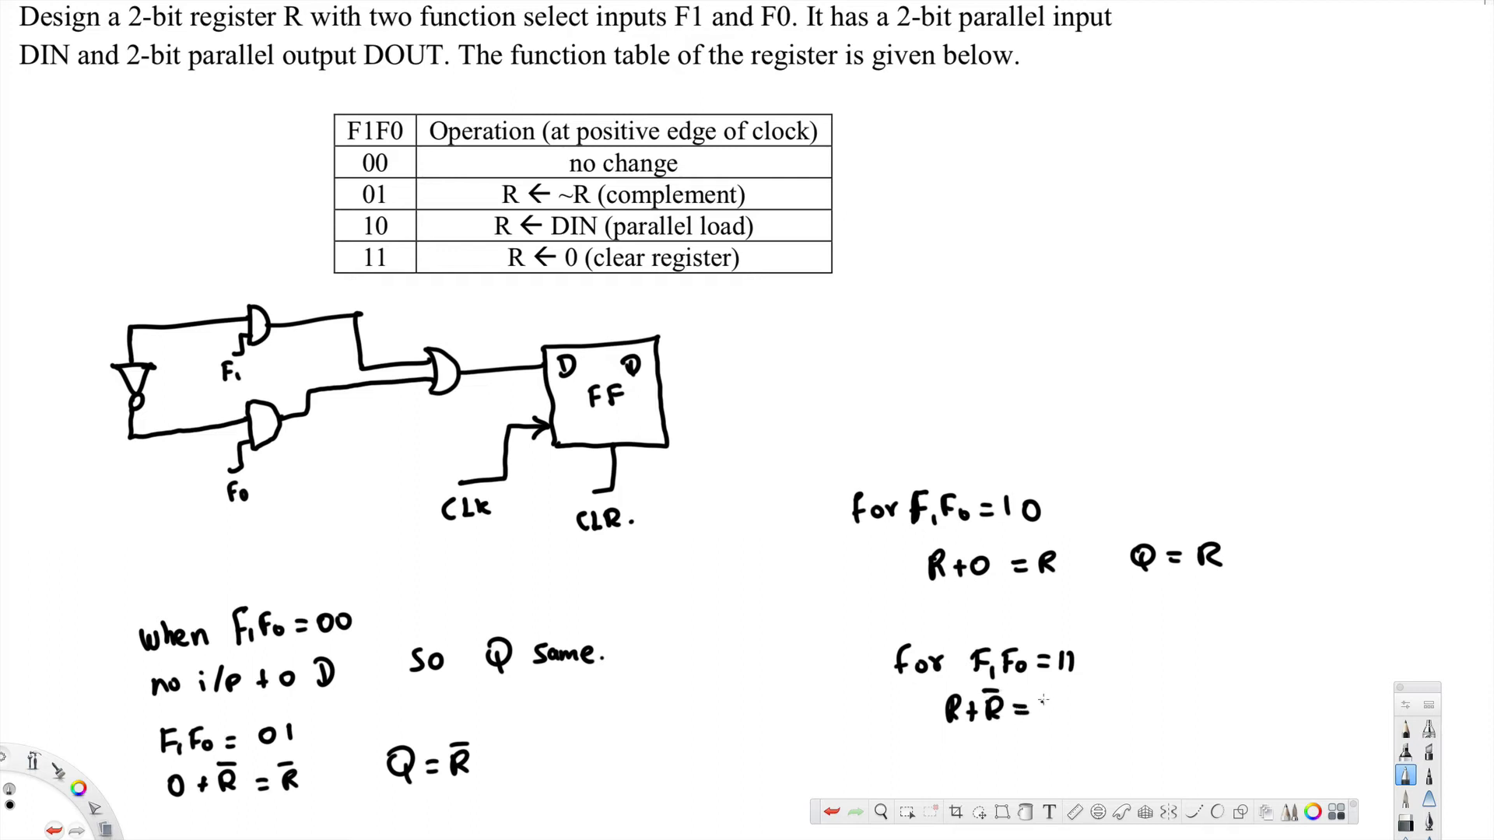
type("1")
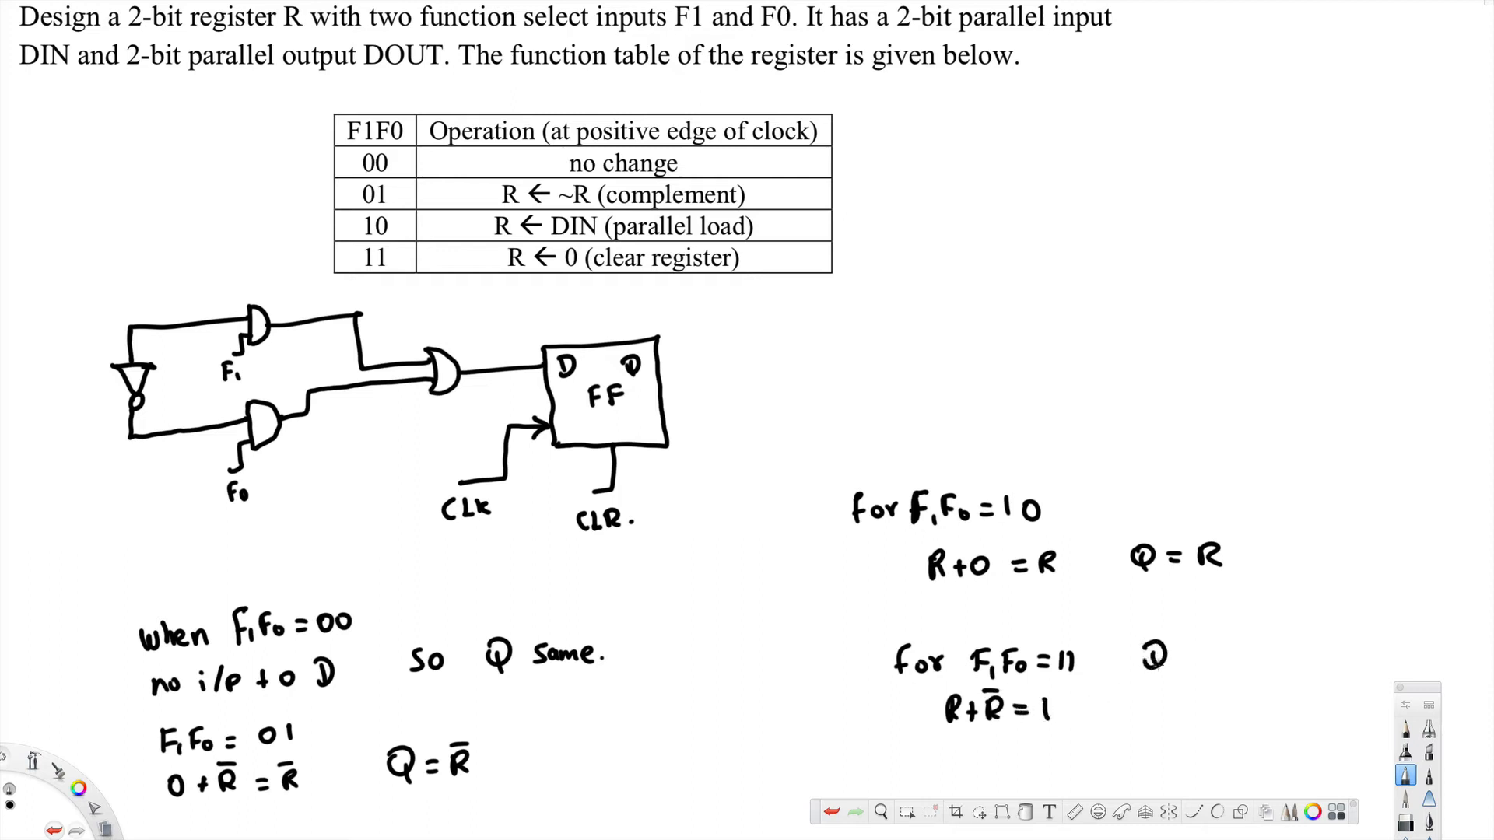
type("= hia")
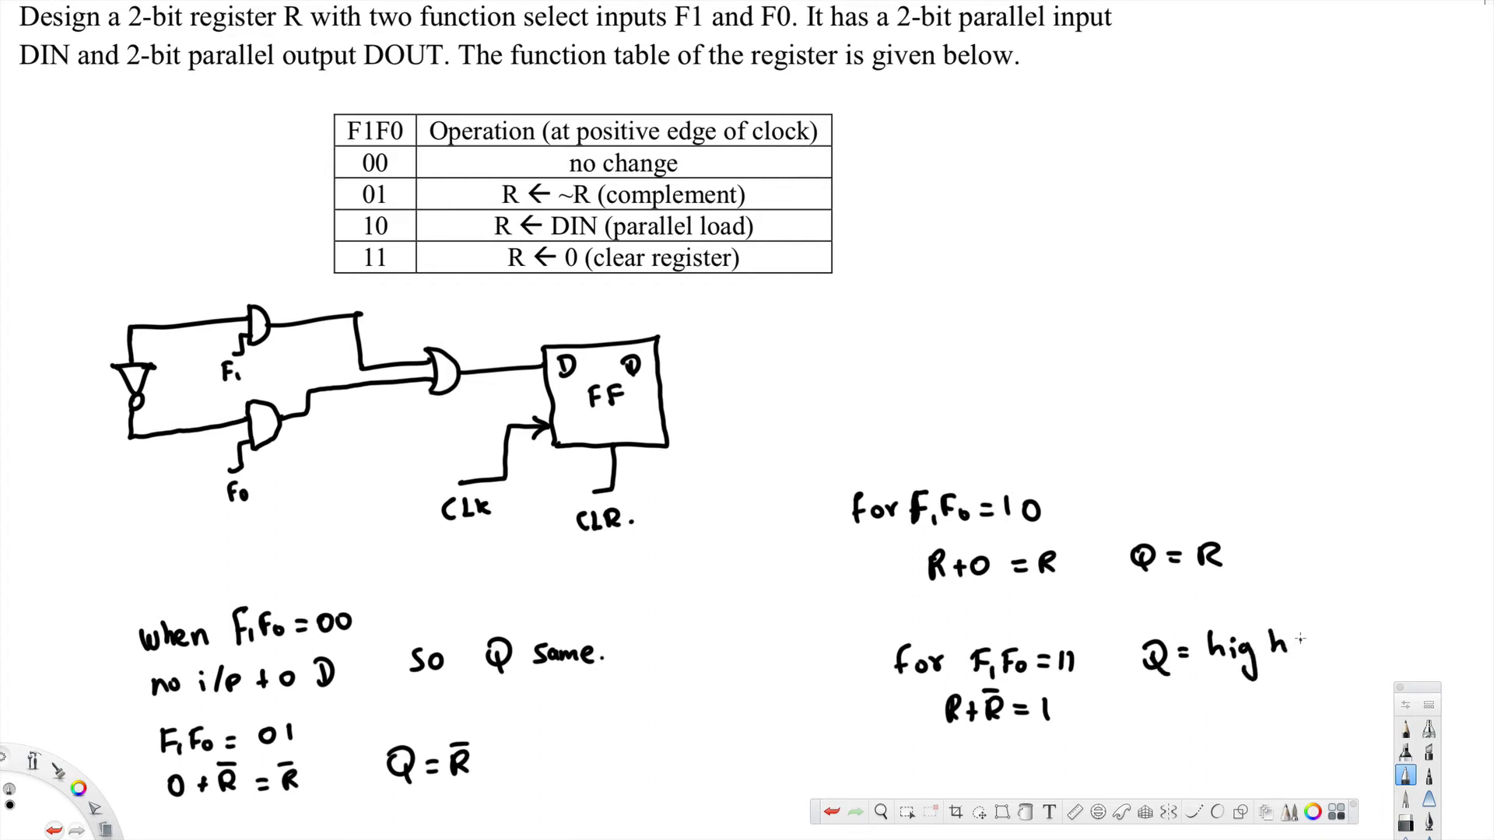
type("(1) So")
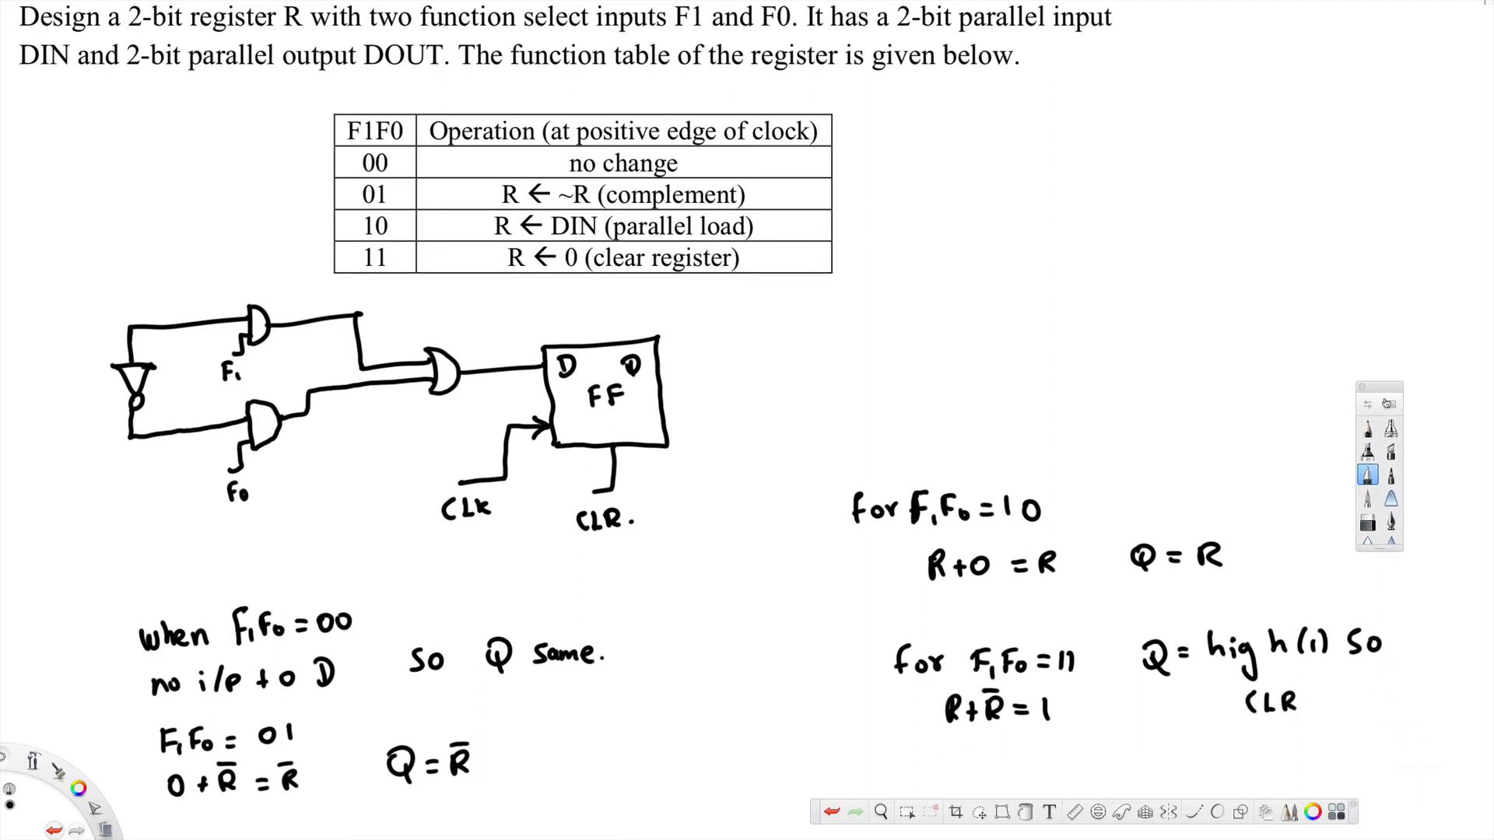
type("activated")
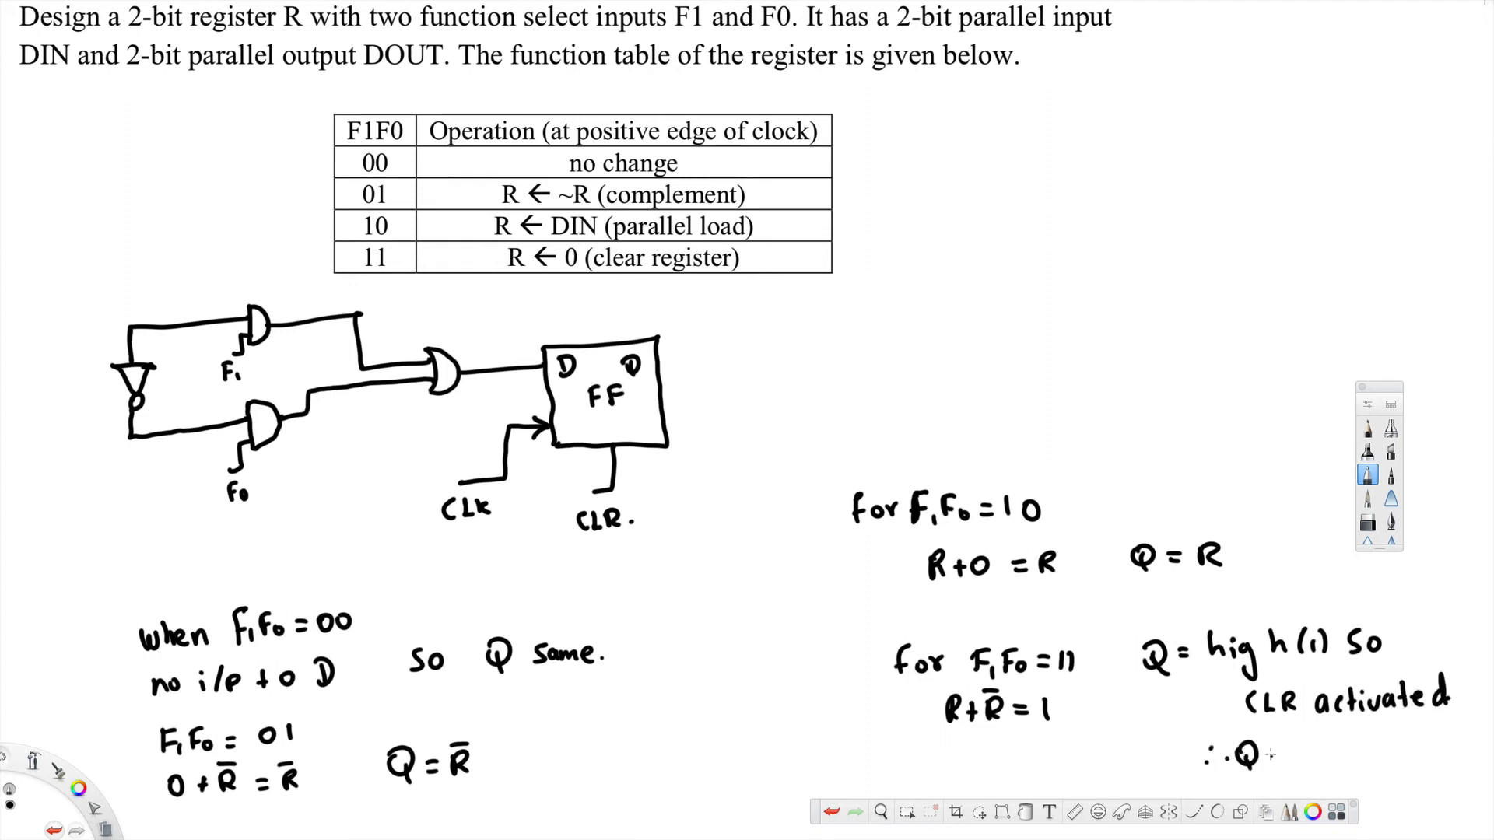
type("=0")
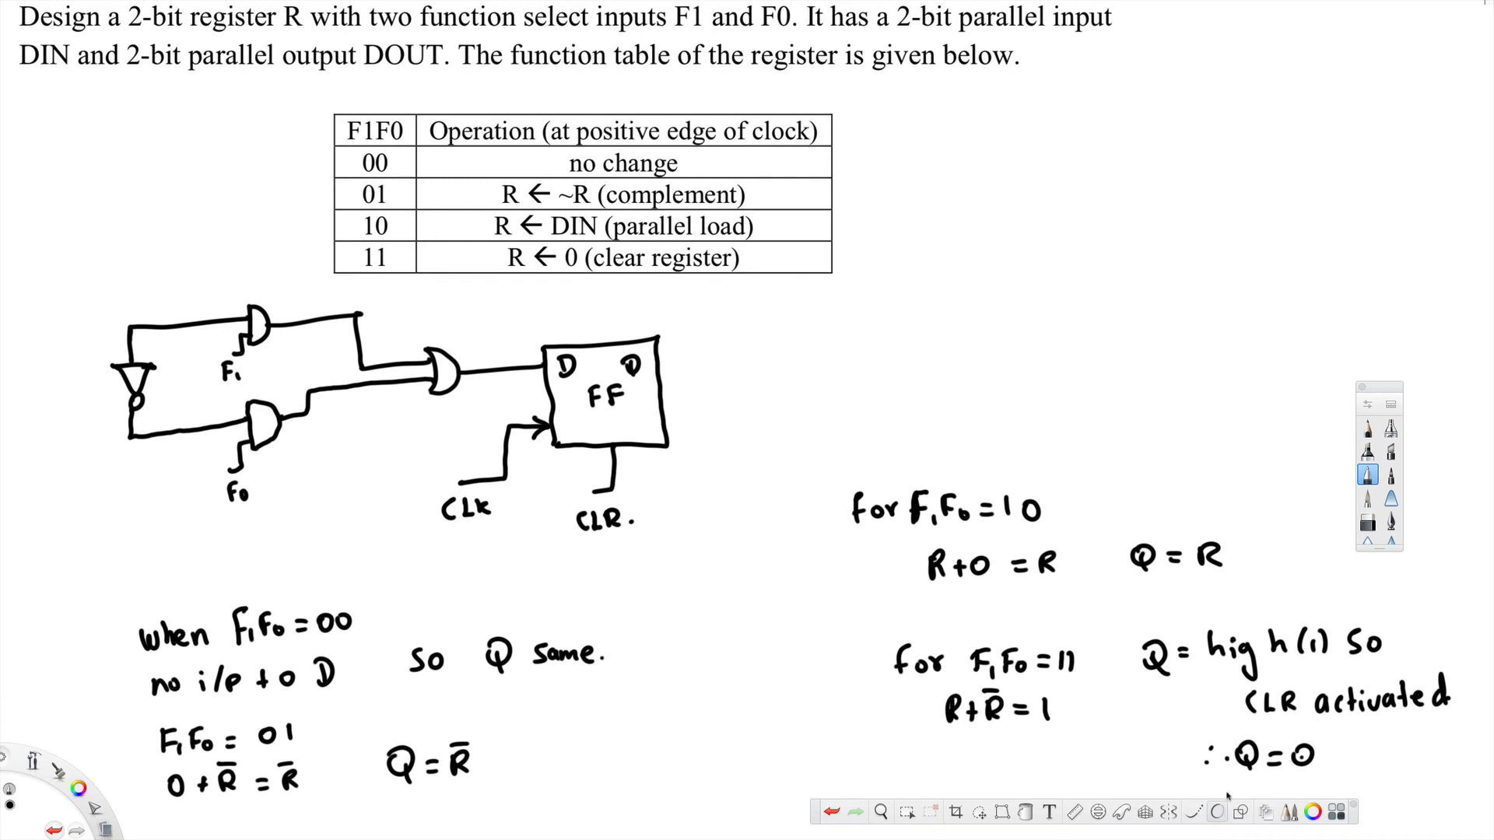
mouse_move(542, 489)
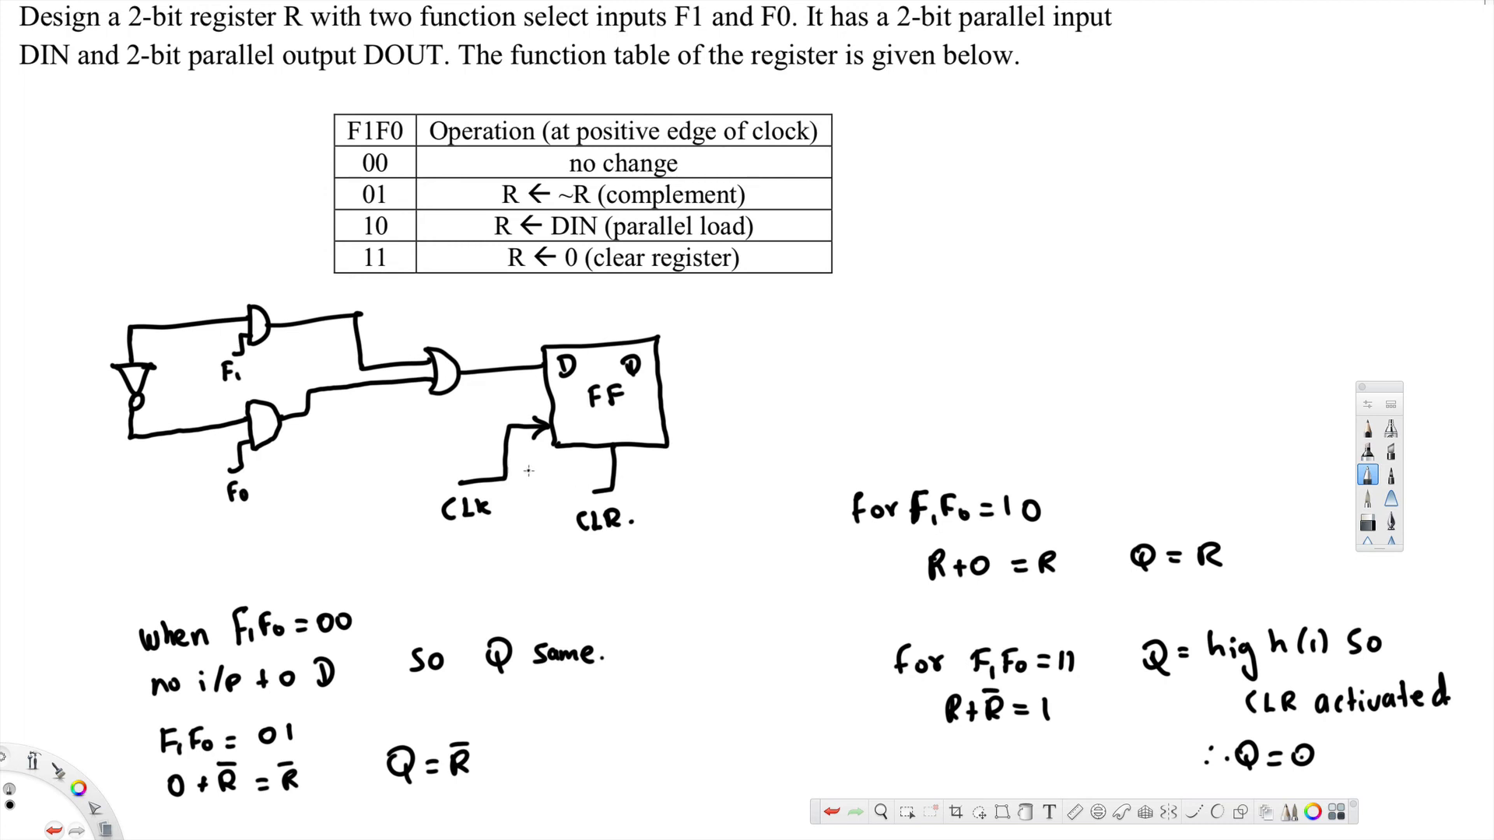
mouse_move(565, 465)
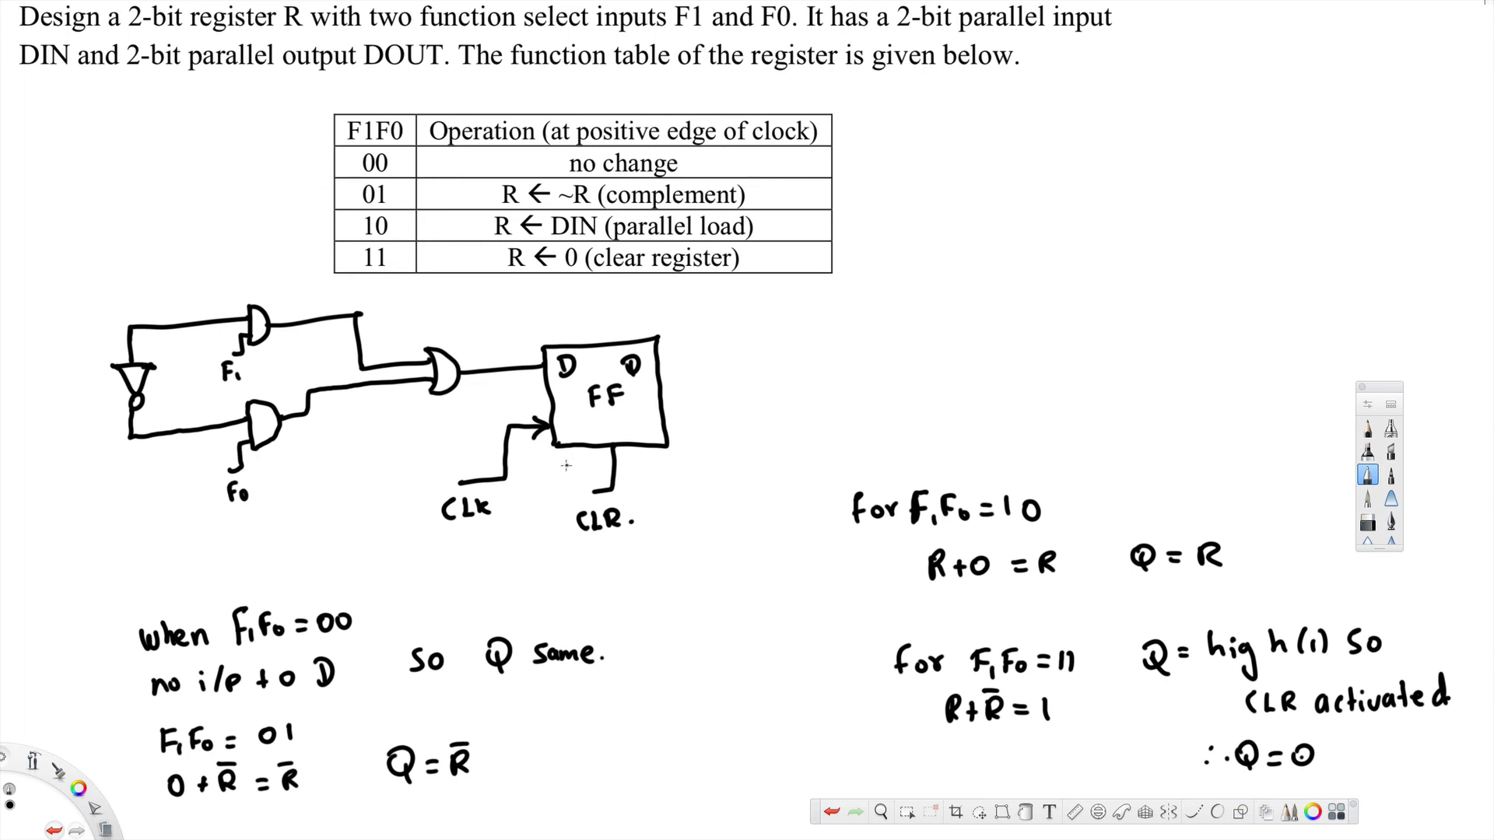
mouse_move(656, 478)
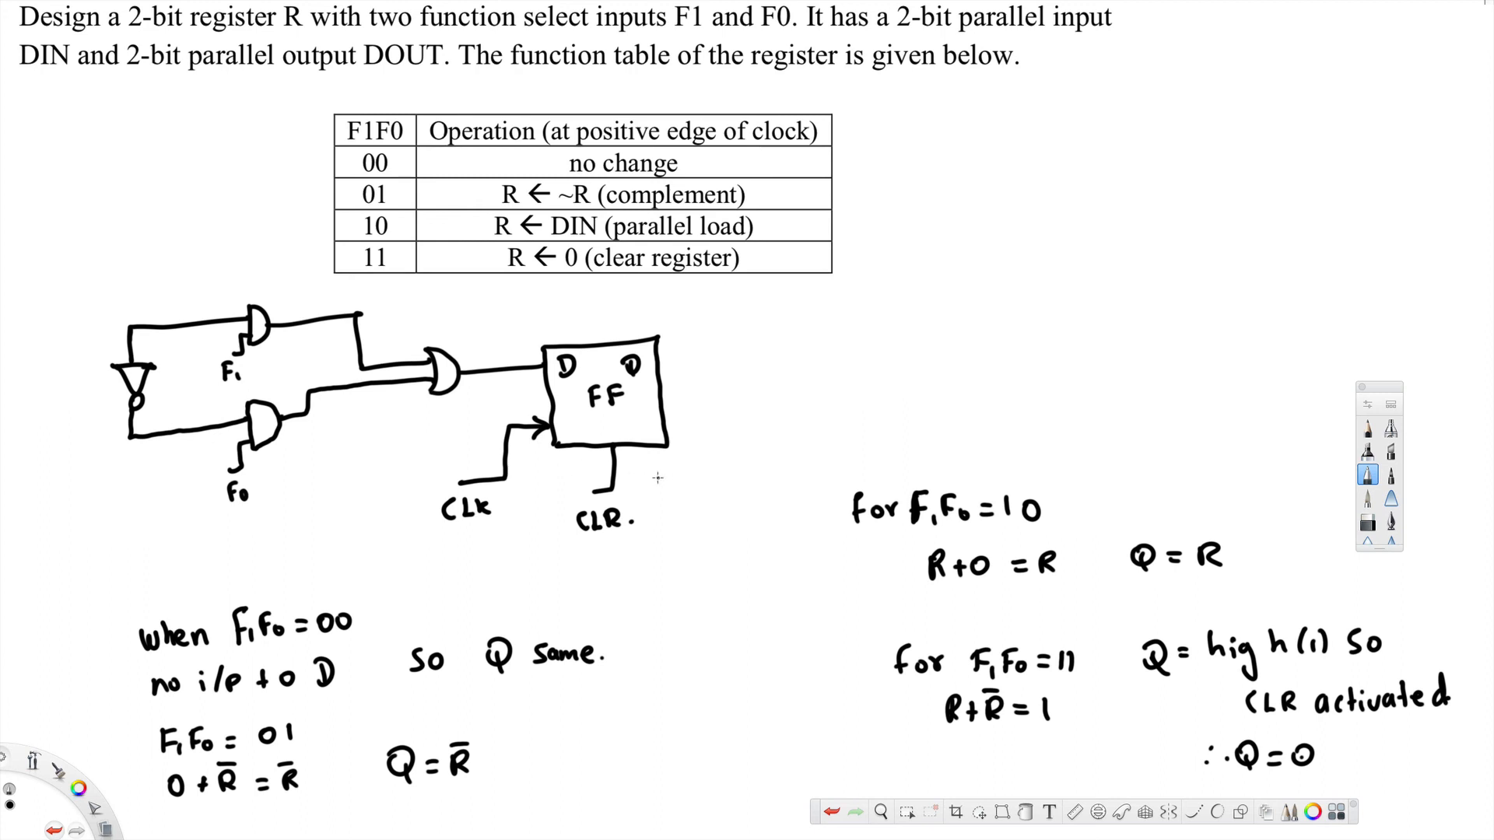